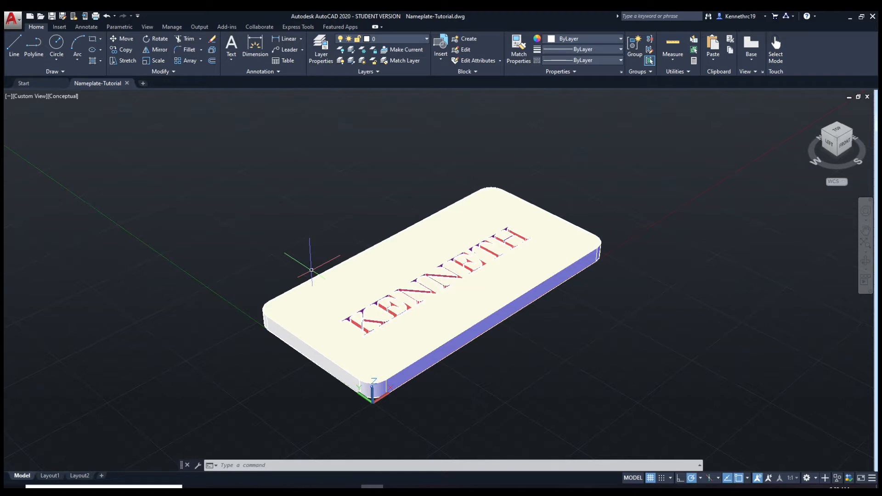
{"action": "mouse_move", "coordinate": [467, 136]}
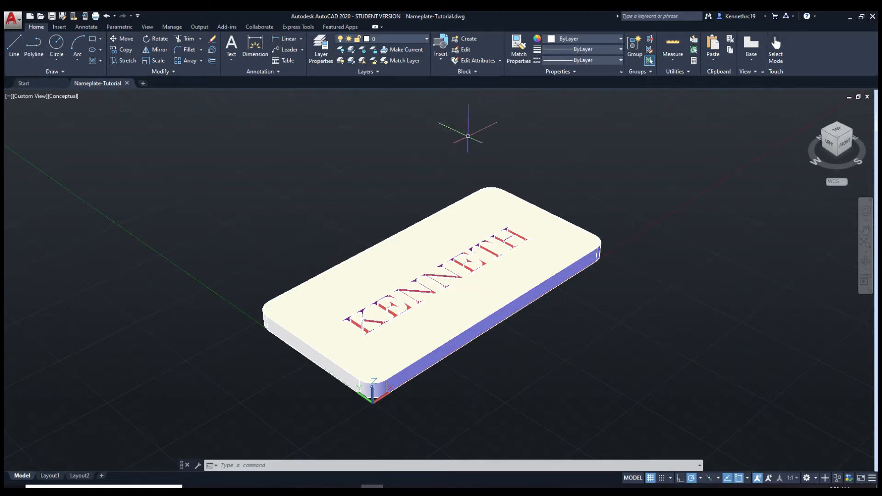
{"action": "mouse_move", "coordinate": [509, 403]}
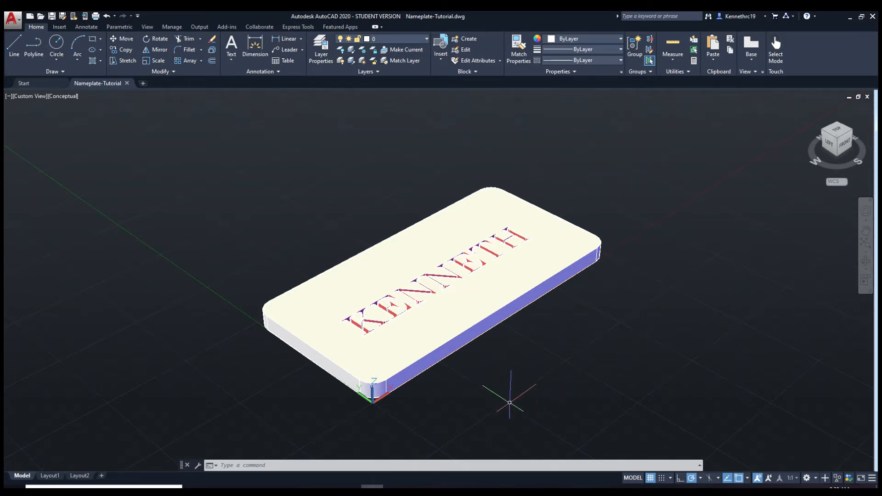
{"action": "mouse_move", "coordinate": [374, 405]}
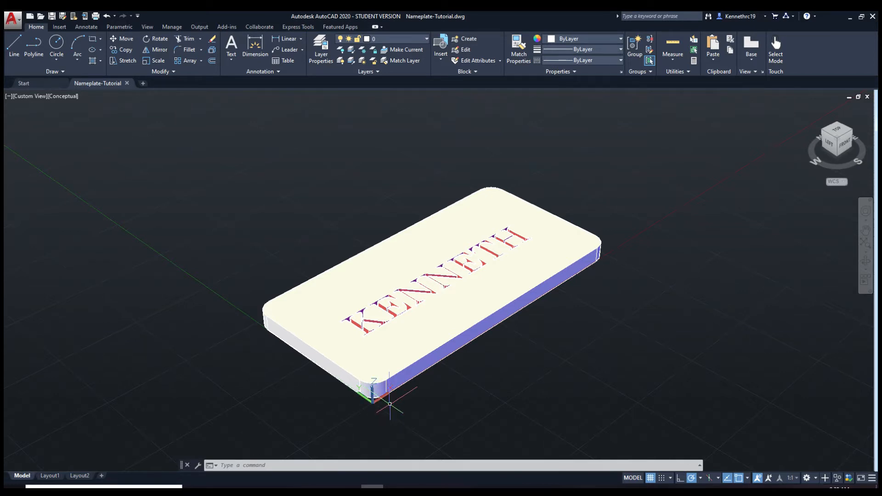
{"action": "mouse_move", "coordinate": [386, 403]}
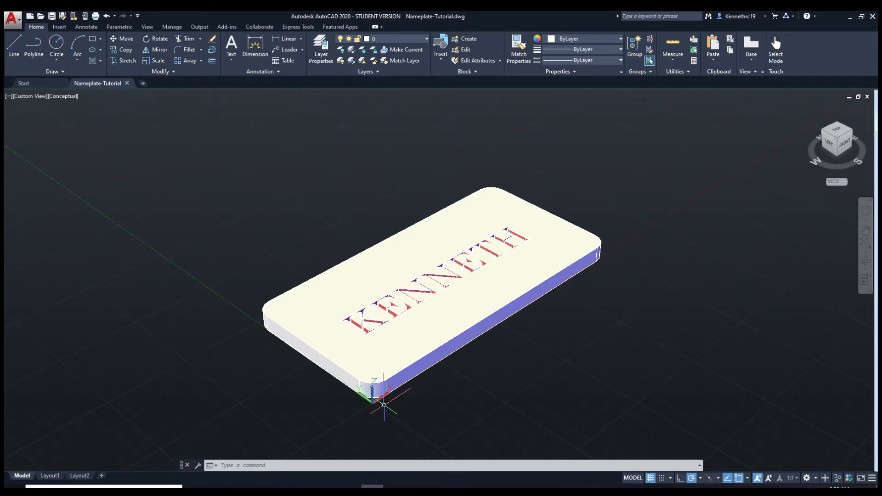
Close the finished Nameplate-Tutorial drawing to return to the Start page.
{"action": "left_click", "coordinate": [127, 83]}
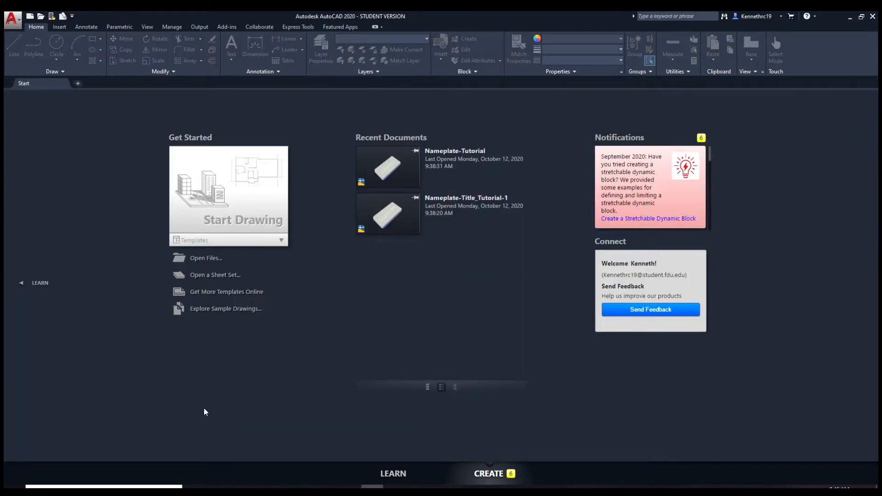
{"action": "mouse_move", "coordinate": [276, 231]}
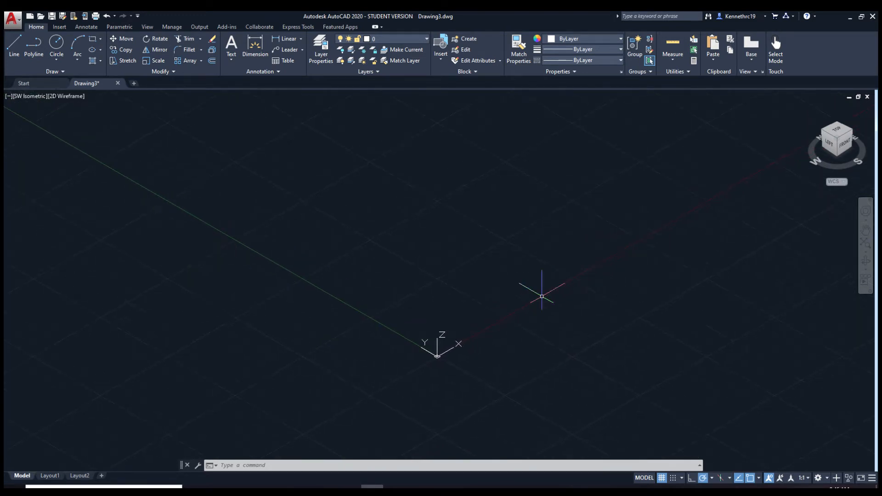
{"action": "mouse_move", "coordinate": [509, 295]}
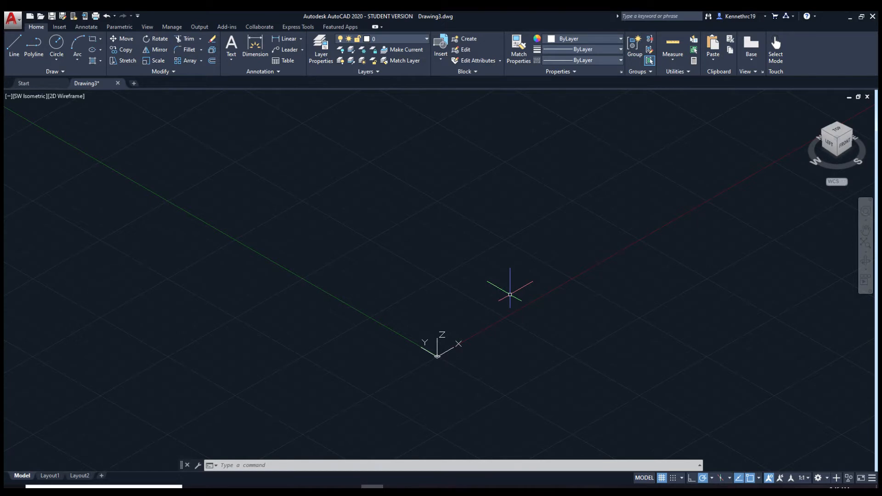
{"action": "type", "text": "RECTANG Specify first corner point or [Chamfer Elevation Fillet Thickness Width]:"}
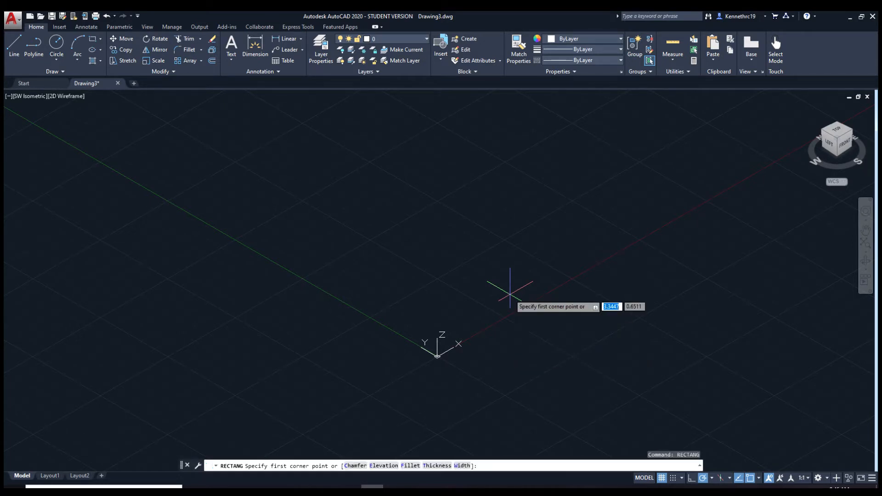
{"action": "mouse_move", "coordinate": [438, 357]}
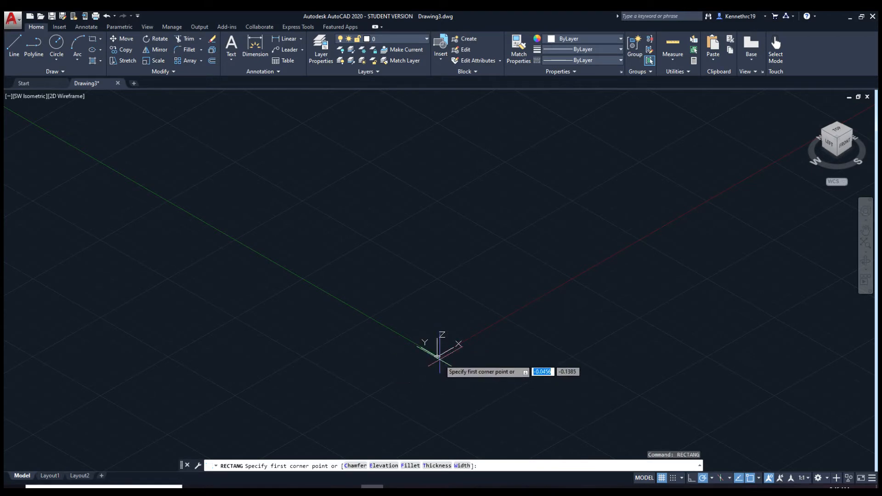
{"action": "mouse_move", "coordinate": [438, 358]}
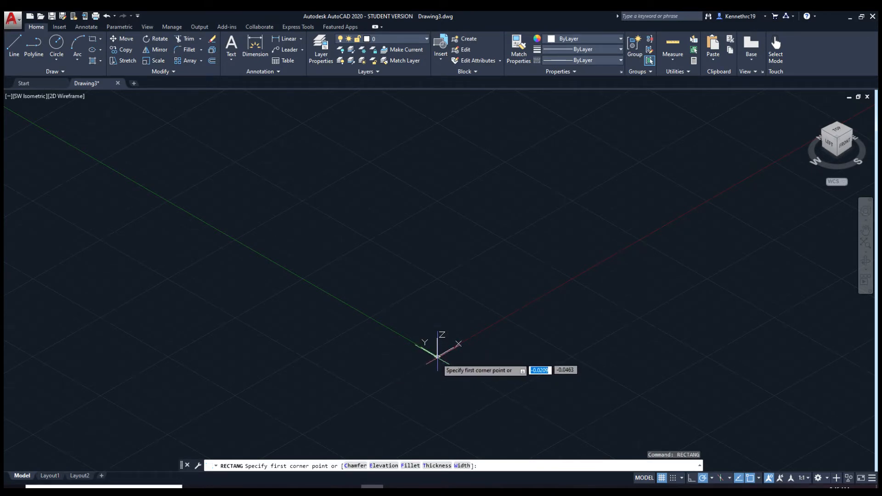
{"action": "mouse_move", "coordinate": [438, 360]}
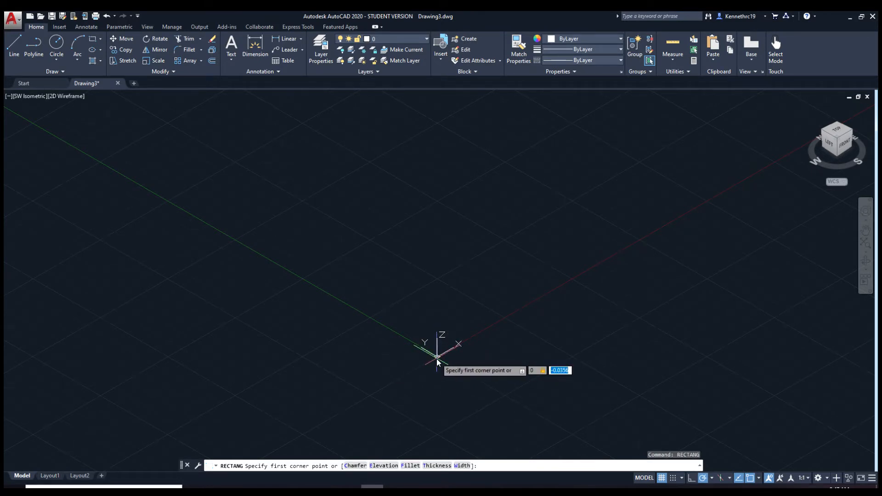
{"action": "left_click", "coordinate": [437, 359]}
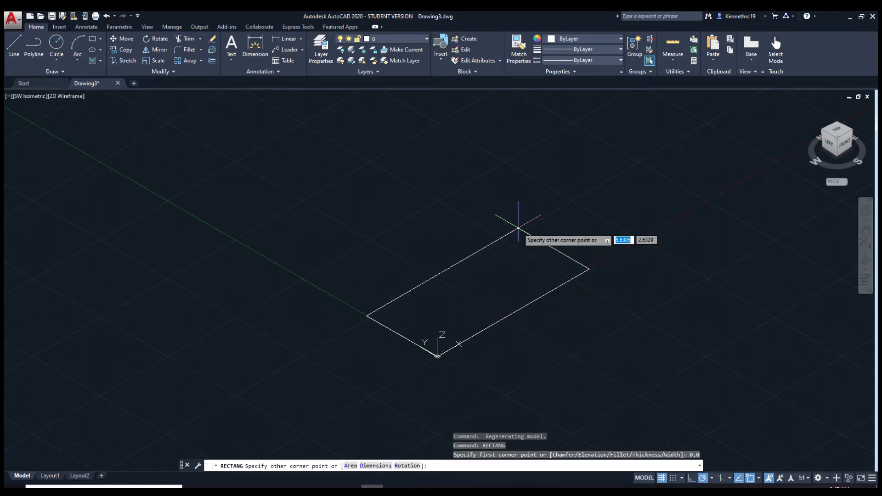
{"action": "mouse_move", "coordinate": [521, 218]}
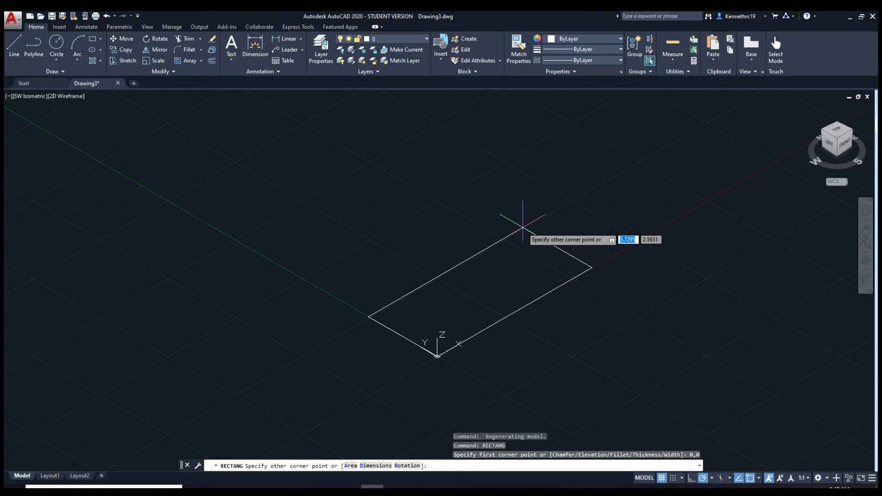
{"action": "type", "text": "10"}
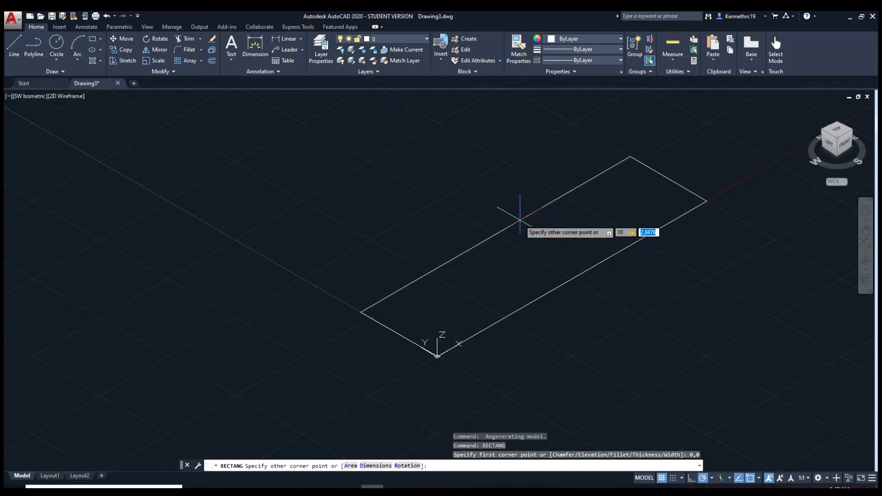
{"action": "mouse_move", "coordinate": [509, 211]}
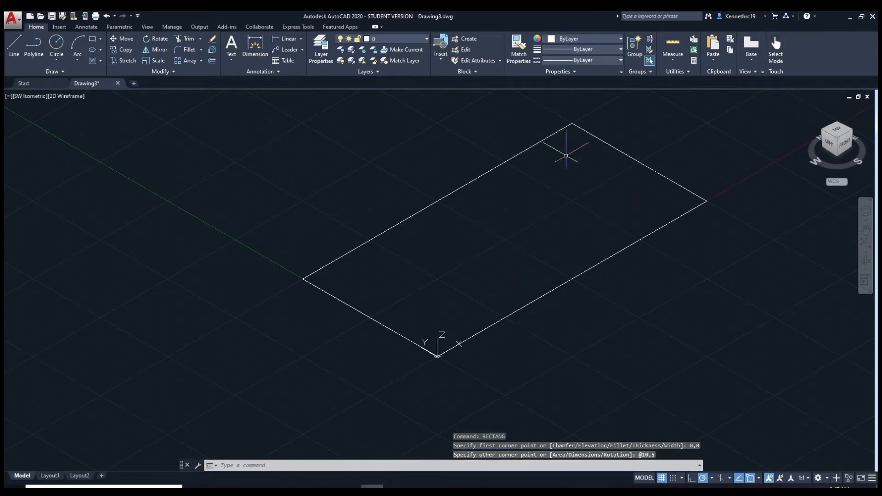
{"action": "mouse_move", "coordinate": [571, 304]}
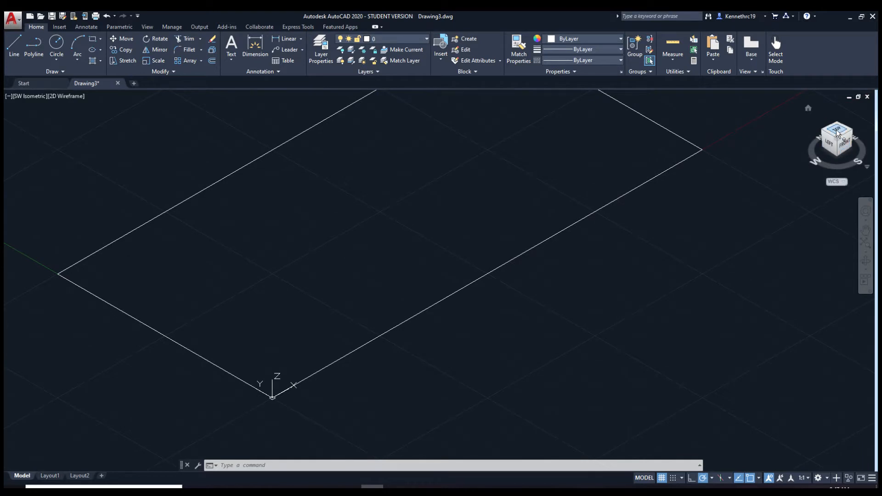
Switch to Top view and start a multiline text box at the rectangle's left edge.
{"action": "left_click", "coordinate": [837, 138]}
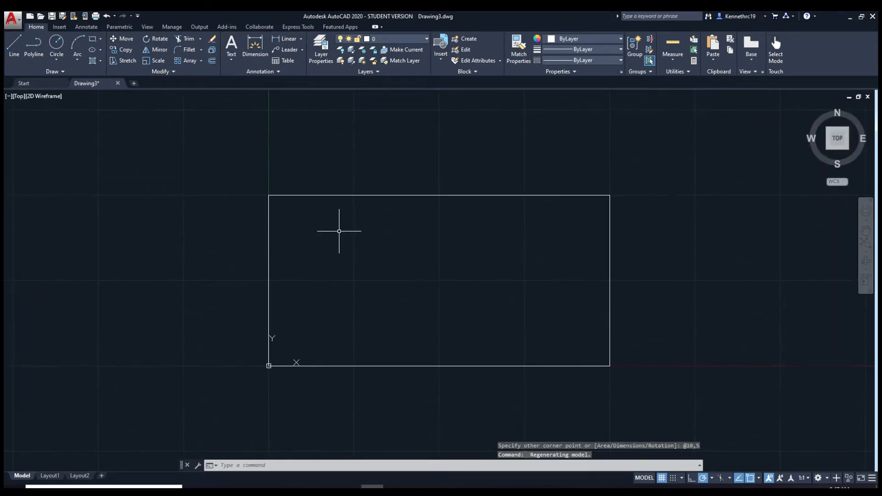
{"action": "mouse_move", "coordinate": [349, 238]}
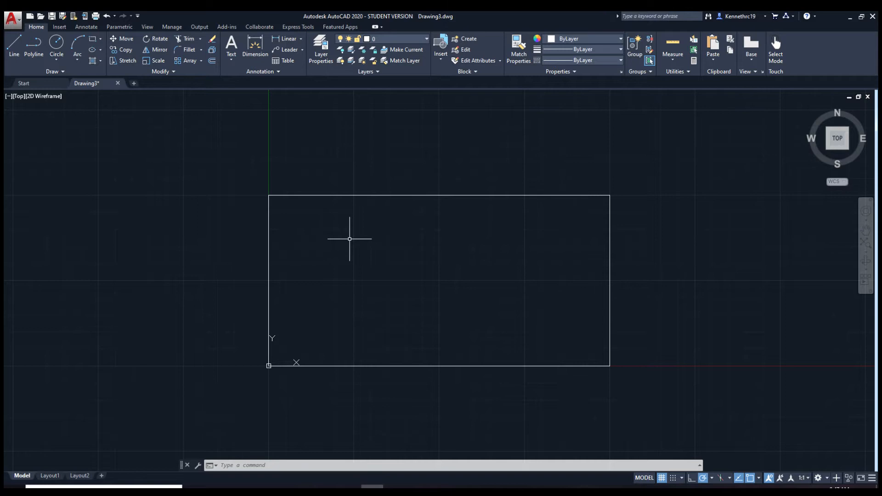
{"action": "mouse_move", "coordinate": [308, 268]}
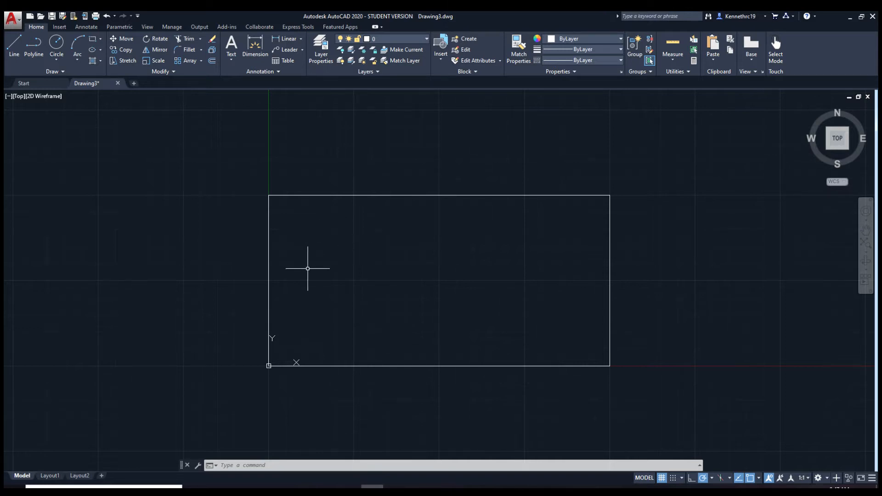
{"action": "type", "text": "T"}
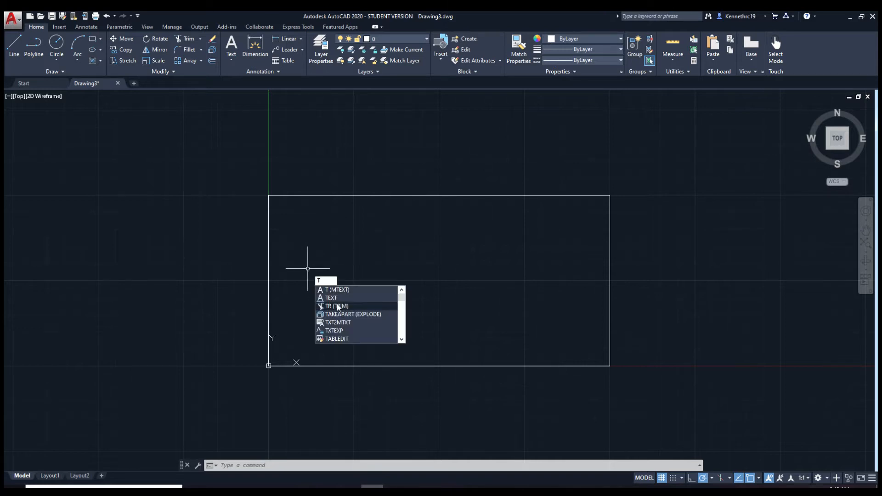
{"action": "type", "text": "EXT"}
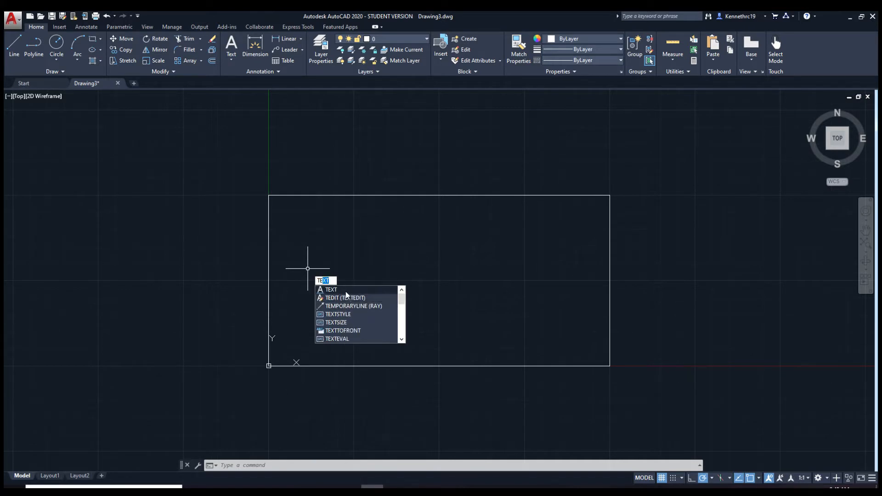
{"action": "left_click", "coordinate": [331, 289]}
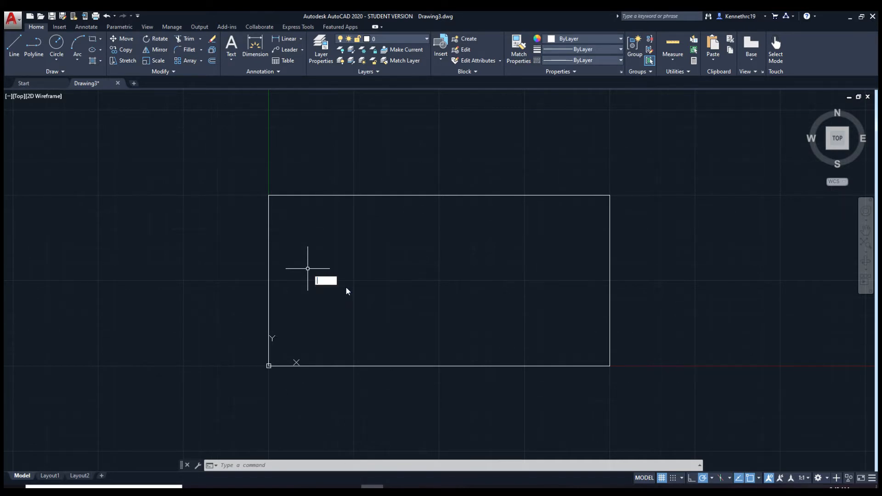
{"action": "type", "text": "MTEXT Specify first corner:"}
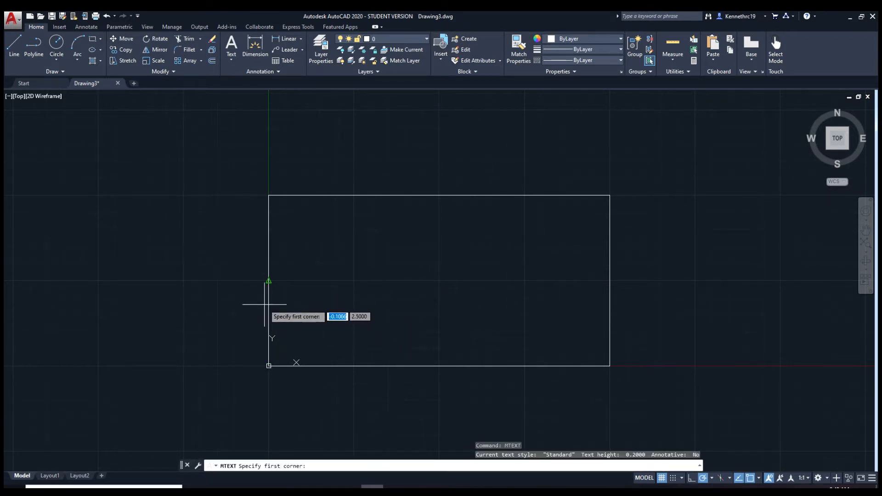
{"action": "mouse_move", "coordinate": [268, 256]}
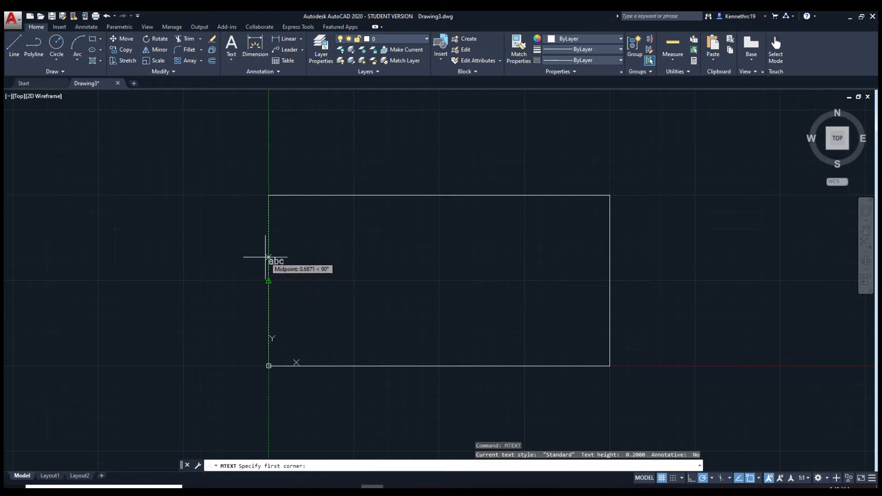
{"action": "left_click", "coordinate": [269, 256]}
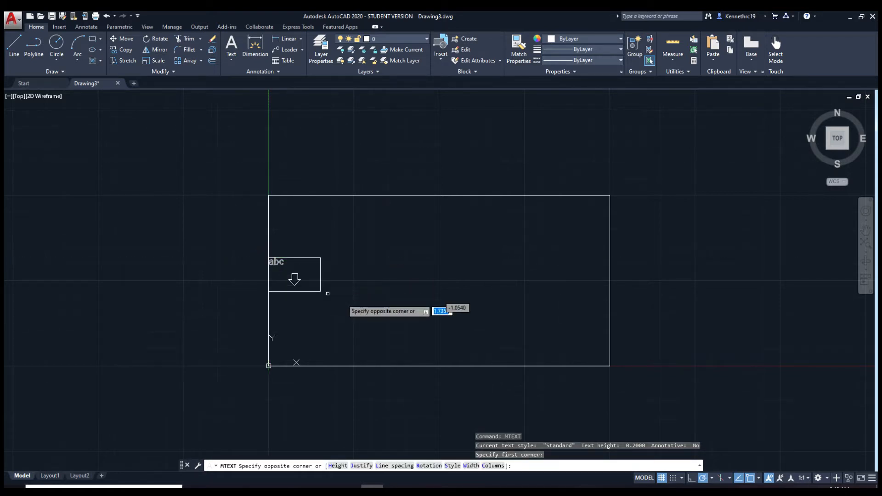
{"action": "mouse_move", "coordinate": [610, 281]}
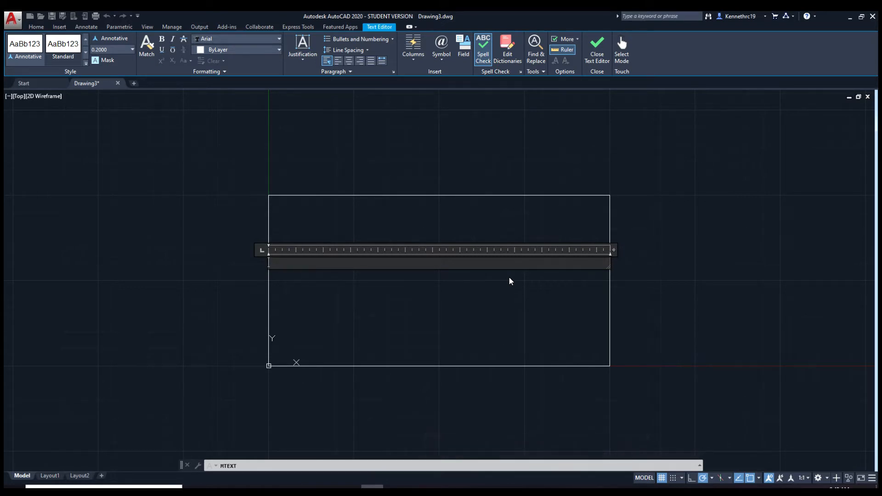
Type KENNETH in the text box and set its font to Century.
{"action": "type", "text": "KENNE"}
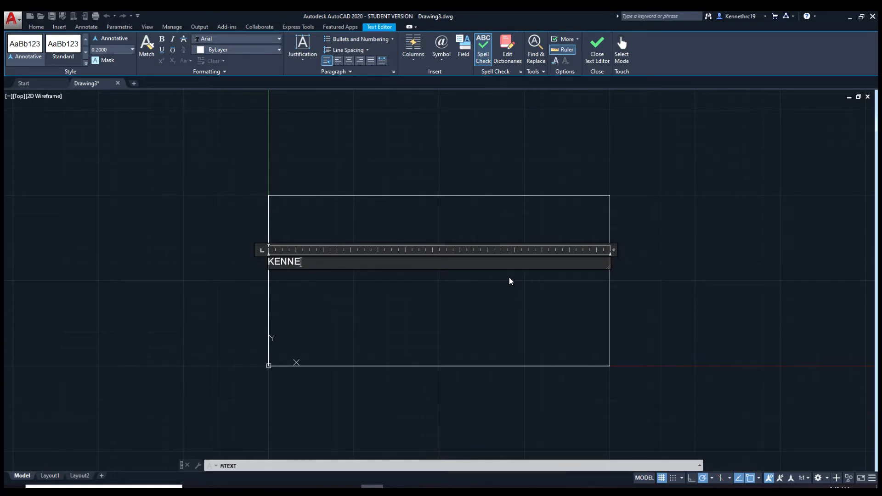
{"action": "type", "text": "TH"}
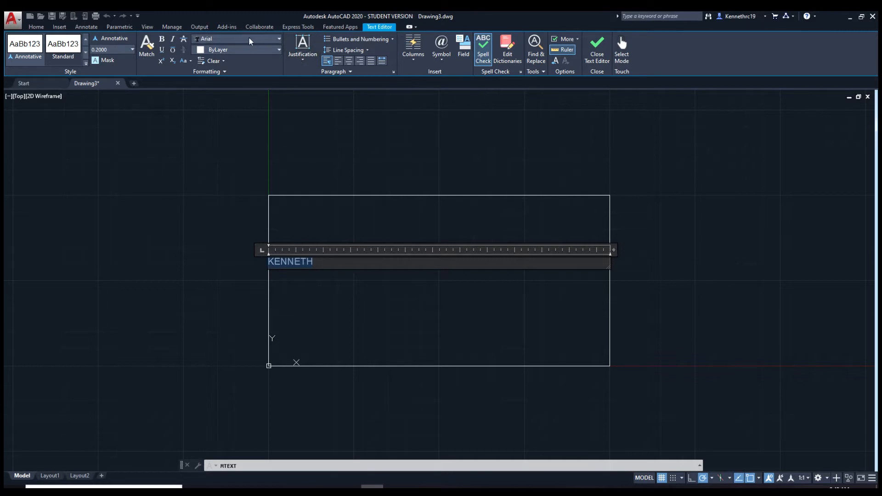
{"action": "left_click", "coordinate": [278, 38]}
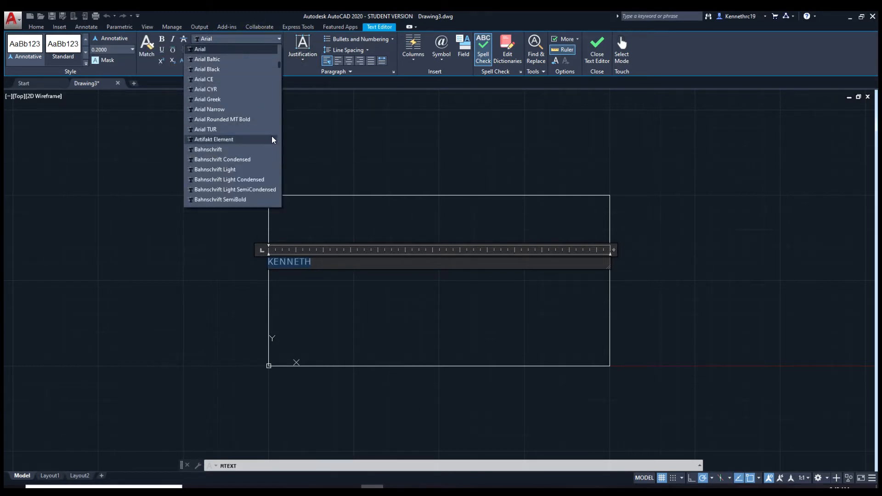
{"action": "scroll", "scroll_direction": "down", "scroll_amount": 3}
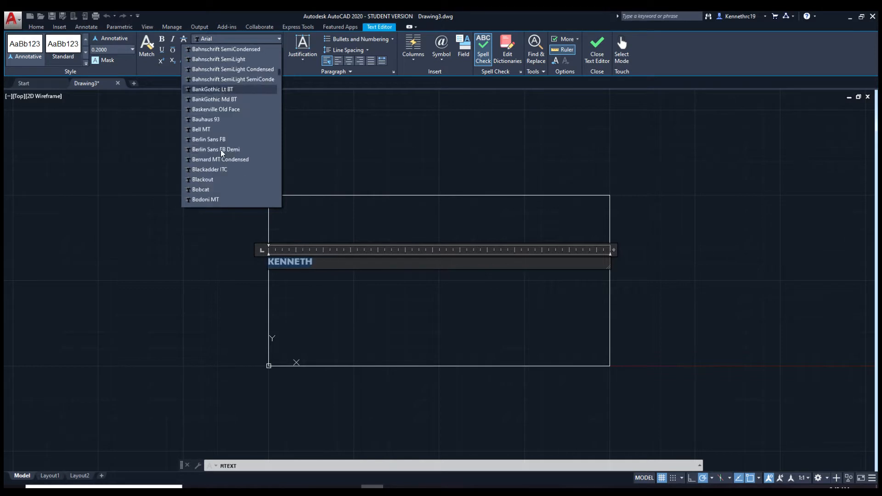
{"action": "mouse_move", "coordinate": [210, 169]}
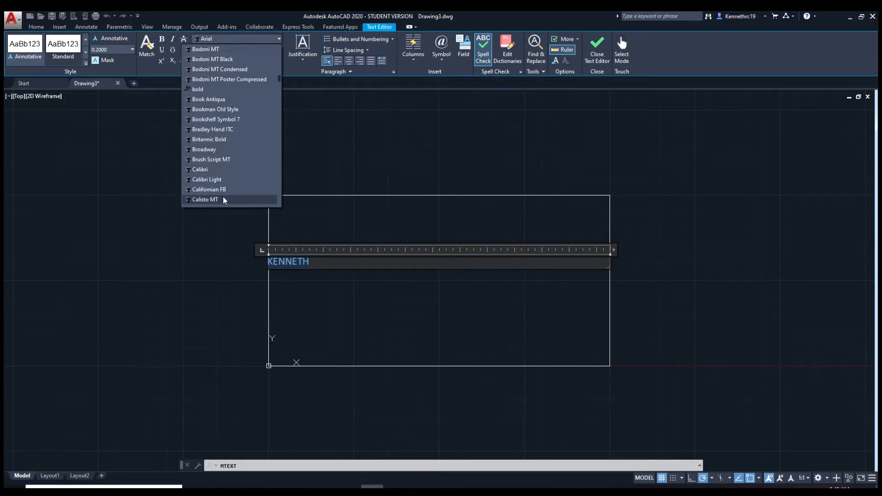
{"action": "scroll", "scroll_direction": "down", "scroll_amount": 3}
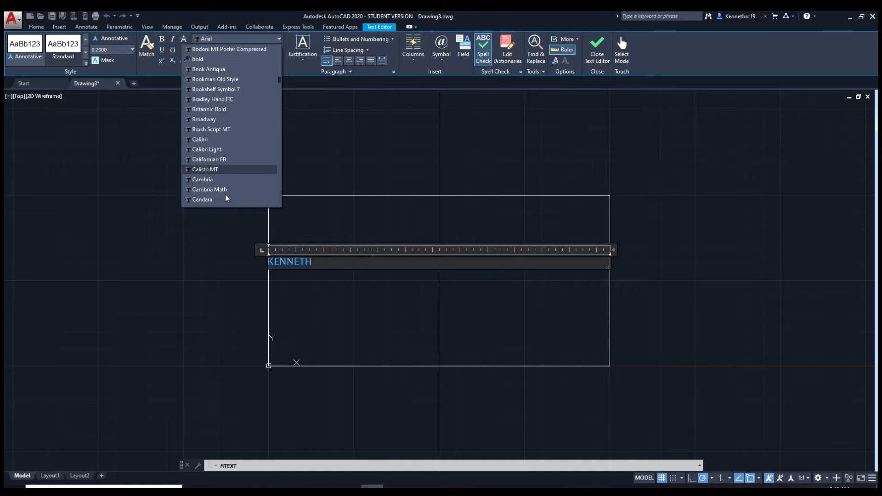
{"action": "scroll", "scroll_direction": "down", "scroll_amount": 3}
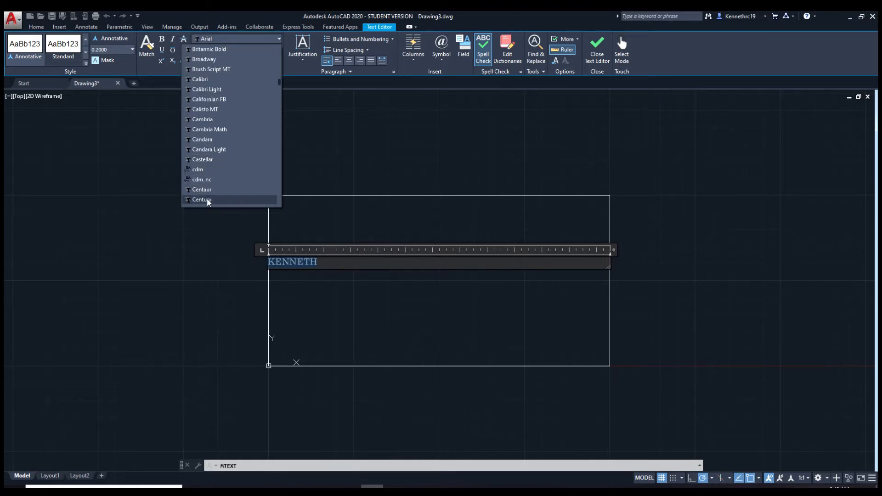
{"action": "left_click", "coordinate": [202, 199]}
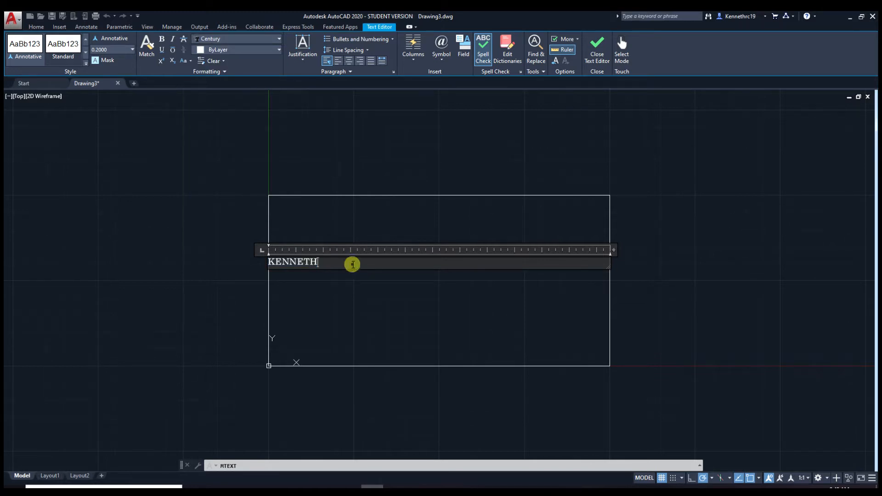
Select KENNETH, centre-align it across the rectangle, and close the Text Editor.
{"action": "triple_click", "coordinate": [292, 261]}
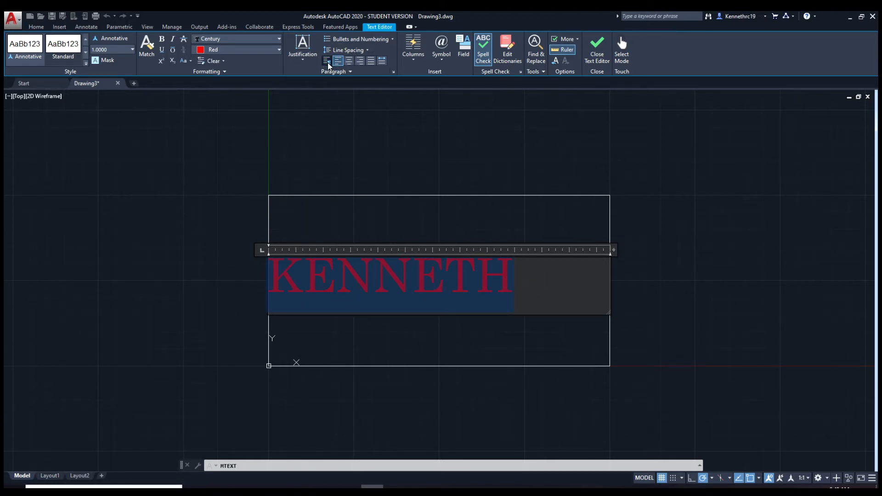
{"action": "left_click", "coordinate": [359, 61]}
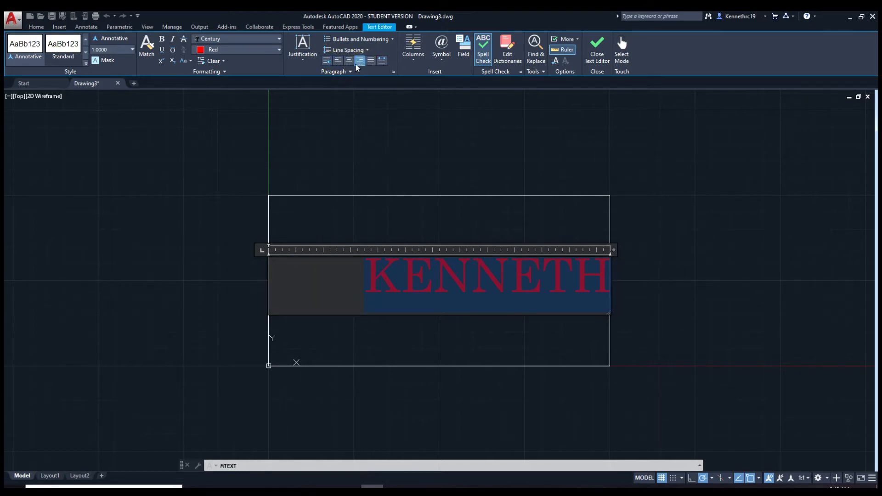
{"action": "left_click", "coordinate": [348, 60]}
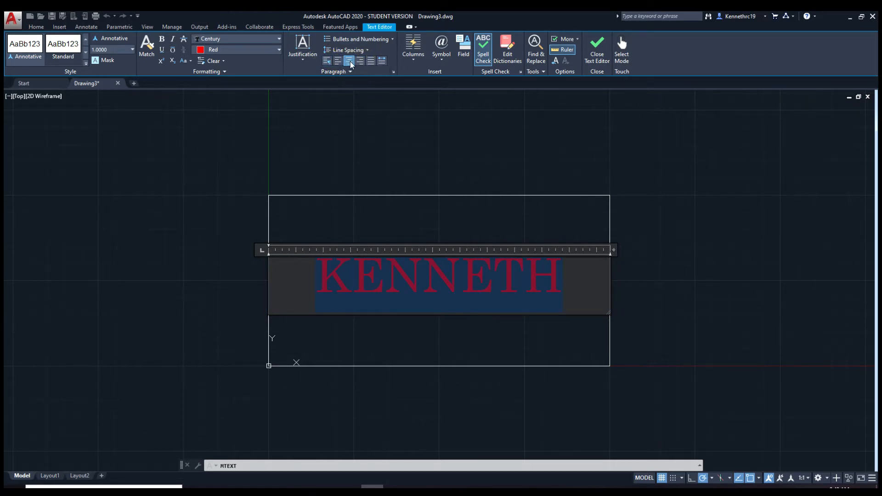
{"action": "left_click", "coordinate": [561, 276]}
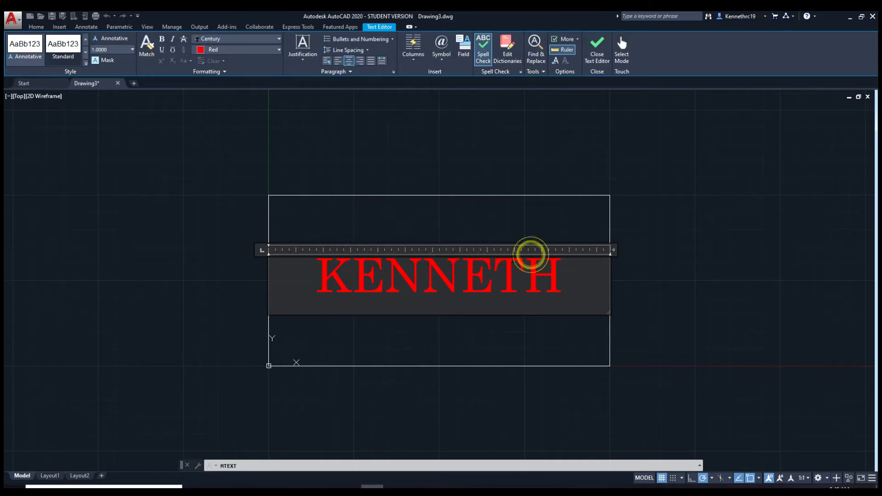
{"action": "left_click", "coordinate": [596, 50]}
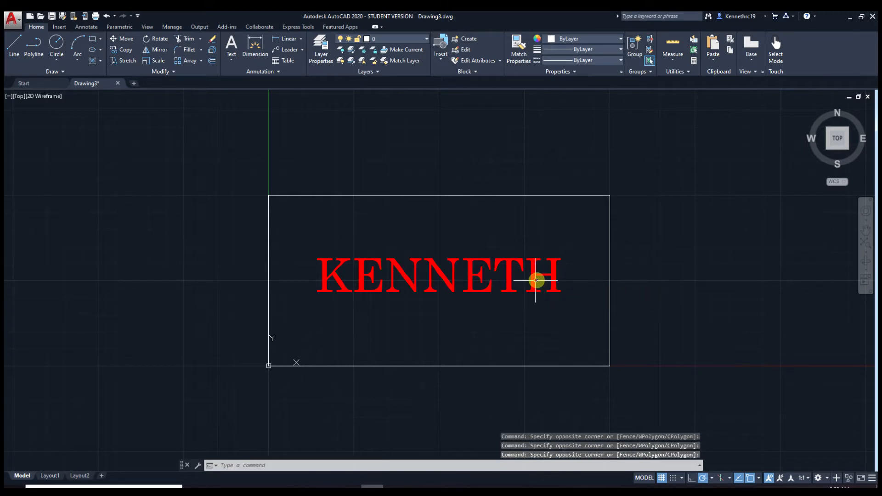
Start MOVE on the KENNETH text and pick a base point left of the word.
{"action": "left_click", "coordinate": [536, 280]}
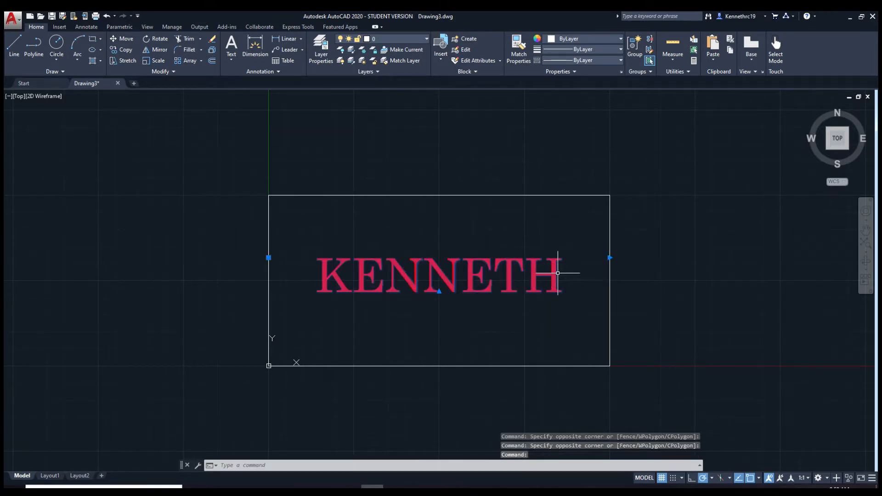
{"action": "mouse_move", "coordinate": [328, 268]}
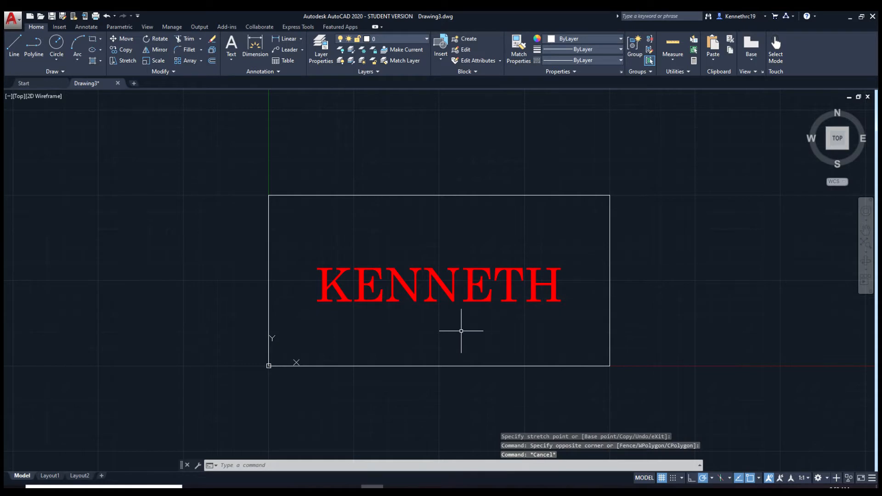
{"action": "type", "text": "M"}
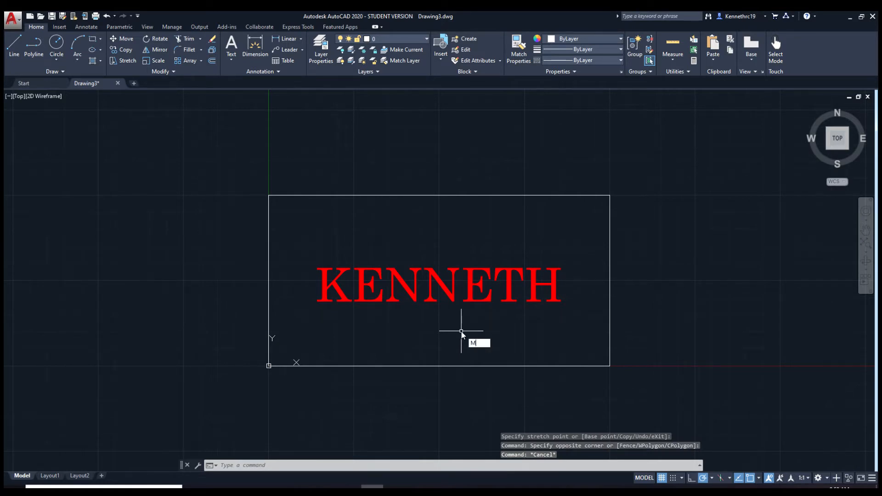
{"action": "type", "text": "OVE"}
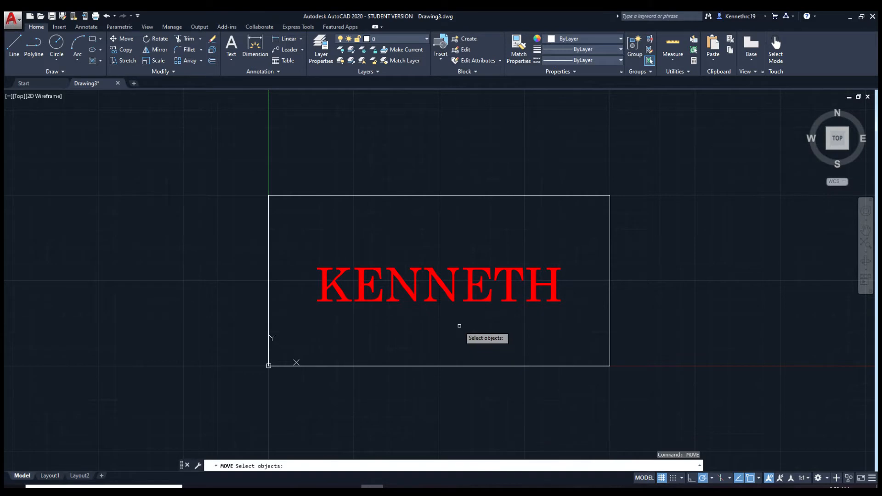
{"action": "left_click", "coordinate": [393, 281]}
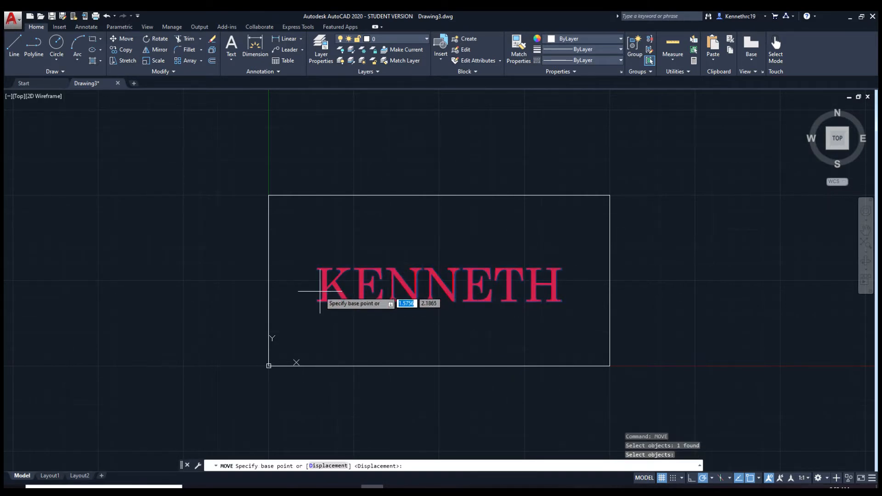
{"action": "left_click", "coordinate": [268, 278]}
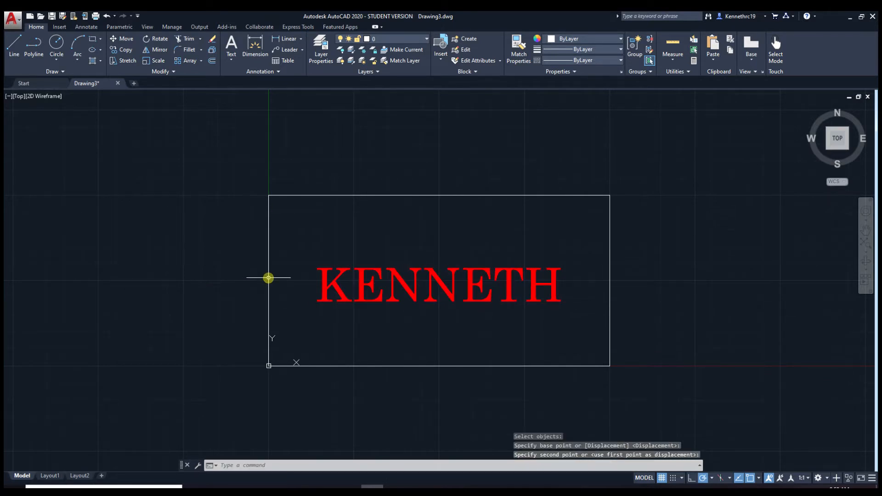
Place the moved text, then explode KENNETH into outline geometry with TXTEXP.
{"action": "left_click", "coordinate": [479, 286]}
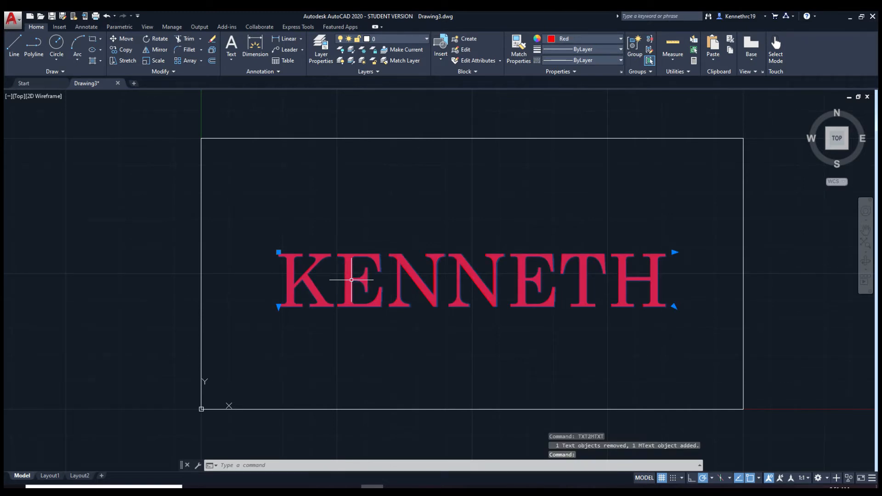
{"action": "type", "text": "TXTE"}
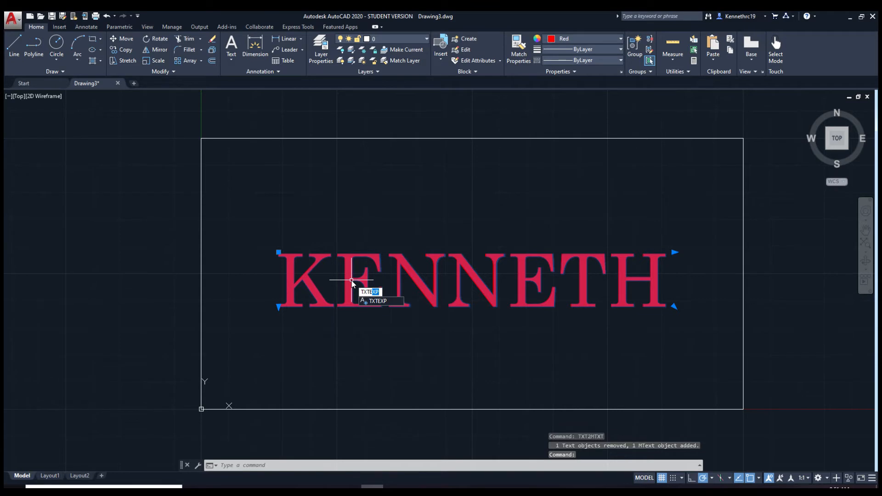
{"action": "left_click", "coordinate": [377, 292]}
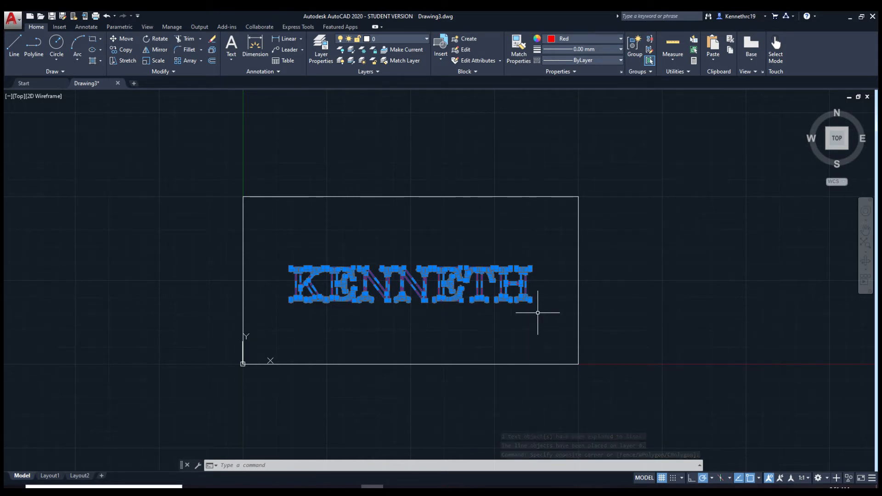
Explode the letter outlines and select stray inner pieces in the K and E.
{"action": "type", "text": "EXPLODE"}
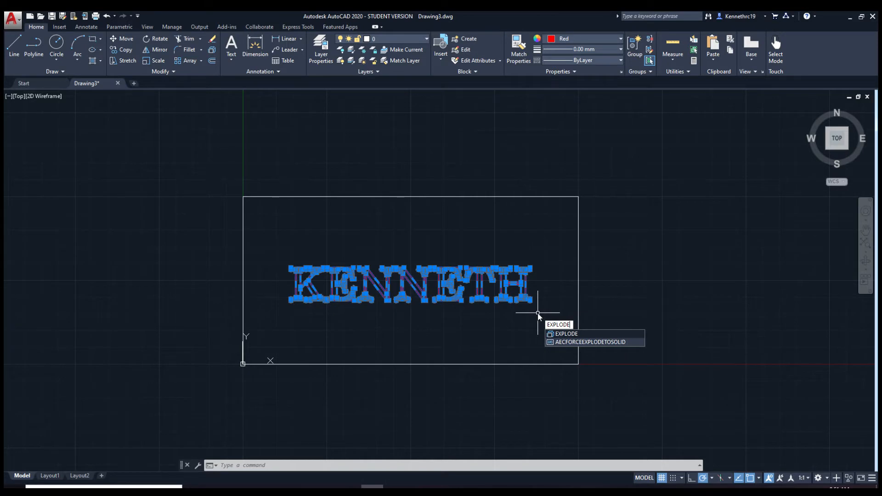
{"action": "left_click", "coordinate": [565, 333]}
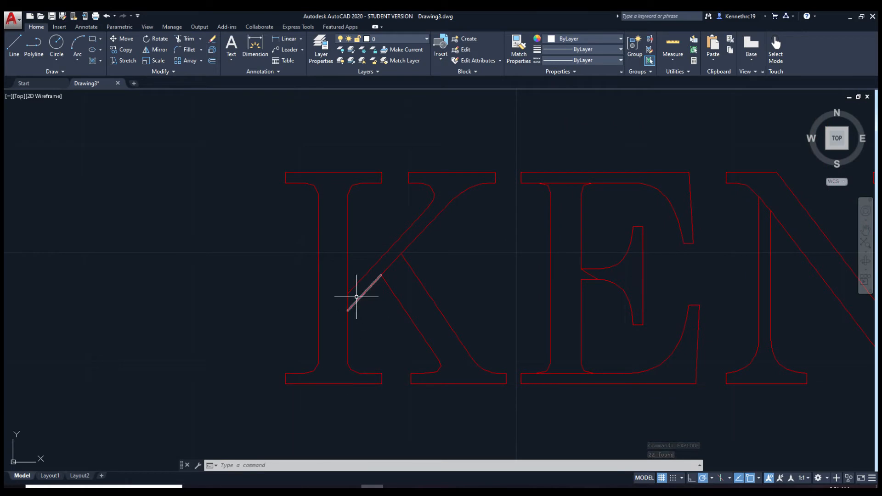
{"action": "left_click", "coordinate": [356, 296]}
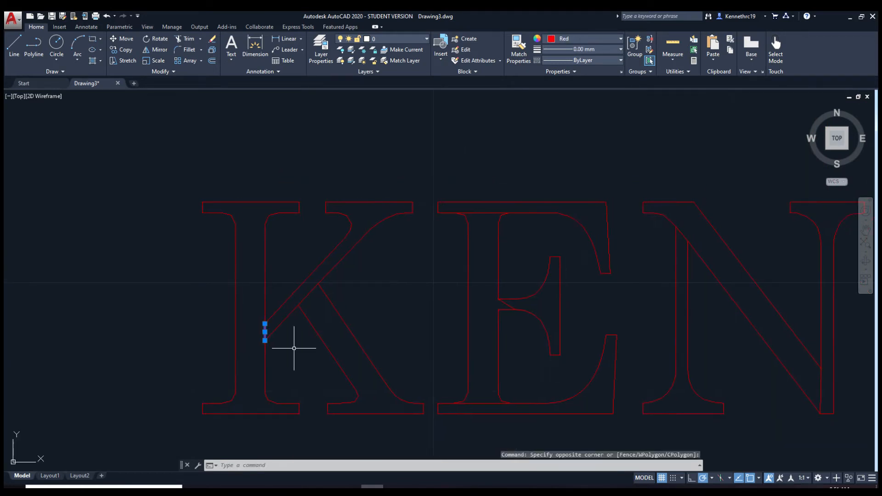
{"action": "mouse_move", "coordinate": [304, 295]}
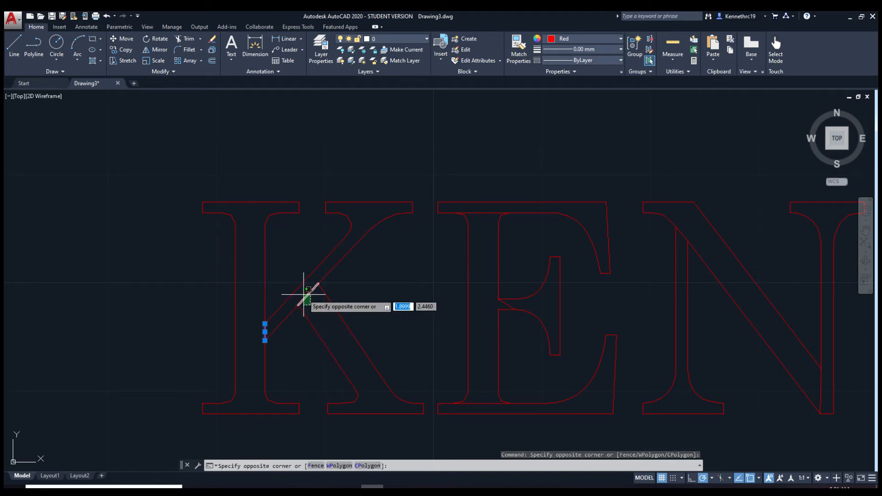
{"action": "left_click", "coordinate": [345, 330]}
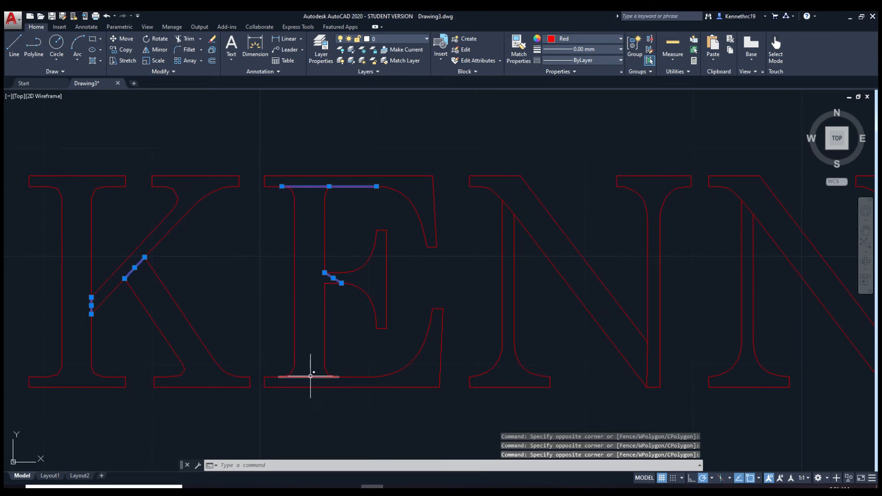
{"action": "left_click", "coordinate": [309, 376]}
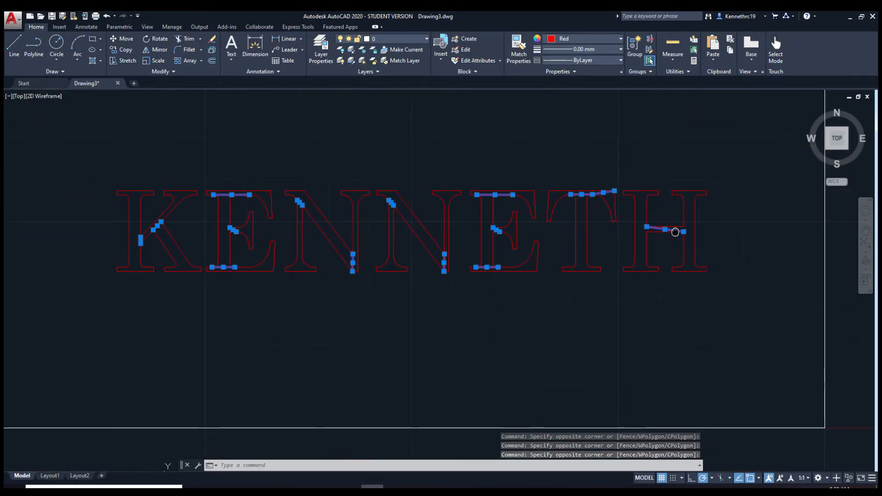
{"action": "mouse_move", "coordinate": [592, 299]}
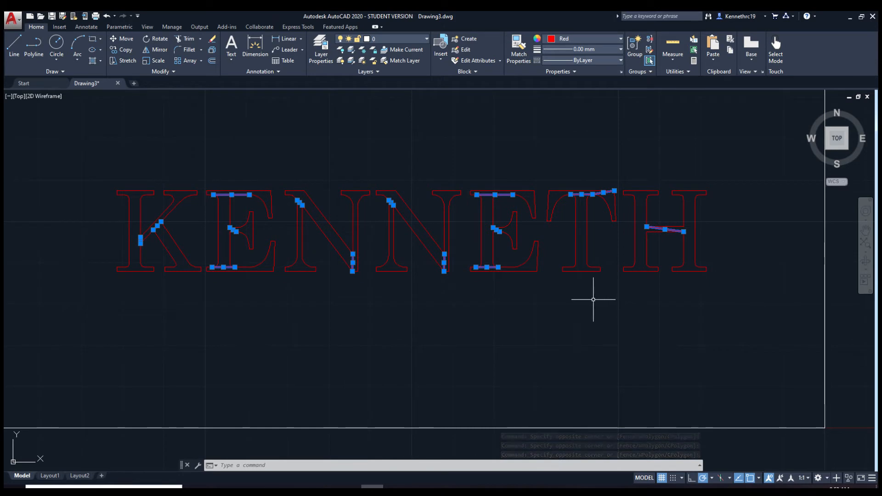
{"action": "mouse_move", "coordinate": [579, 302]}
{"action": "type", "text": "REGION"}
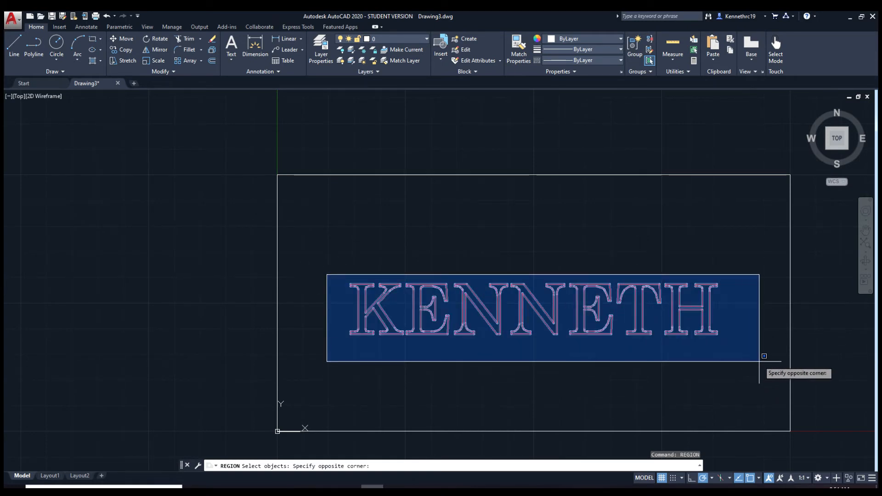
Window-select all KENNETH letter outlines to convert them into regions.
{"action": "left_click", "coordinate": [763, 357]}
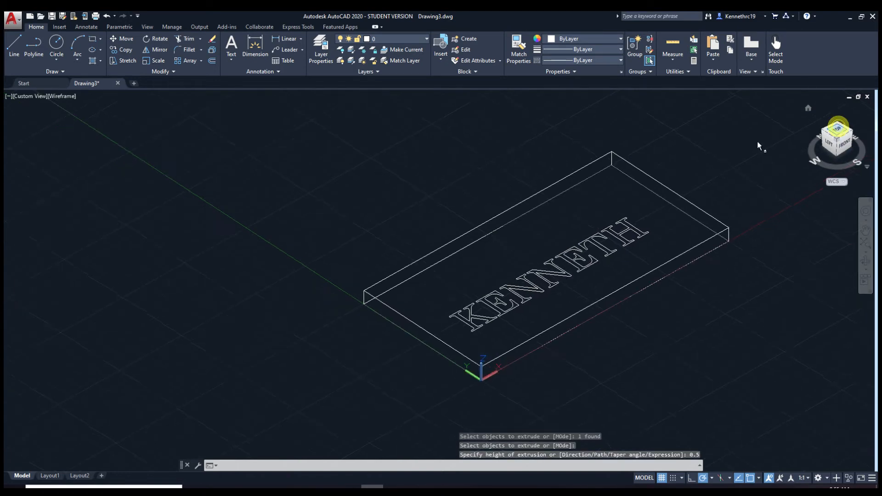
Return to Top view looking down on the 0.5-thick plate.
{"action": "left_click", "coordinate": [837, 138]}
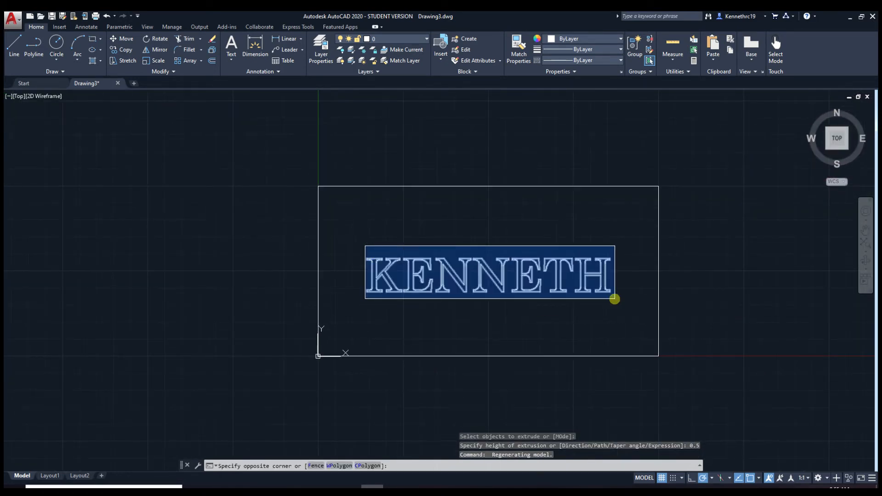
Select all the KENNETH letter regions and change their colour to red.
{"action": "left_click", "coordinate": [619, 38]}
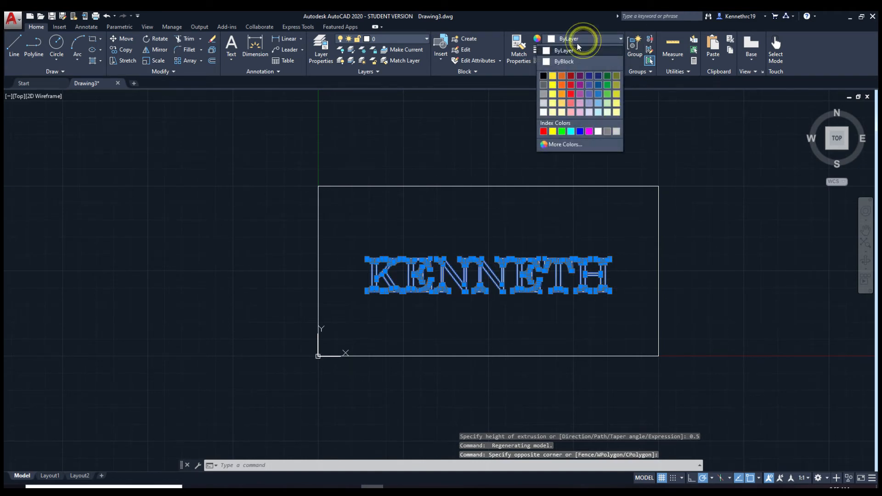
{"action": "left_click", "coordinate": [543, 131]}
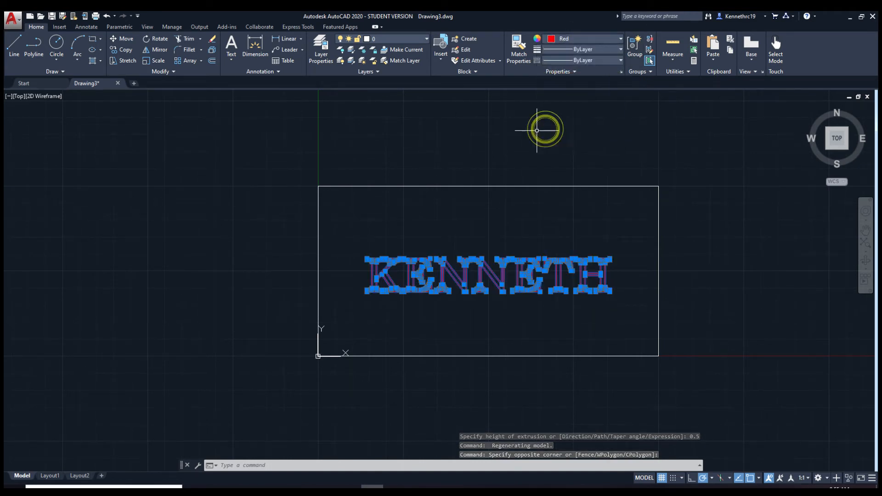
{"action": "mouse_move", "coordinate": [433, 214]}
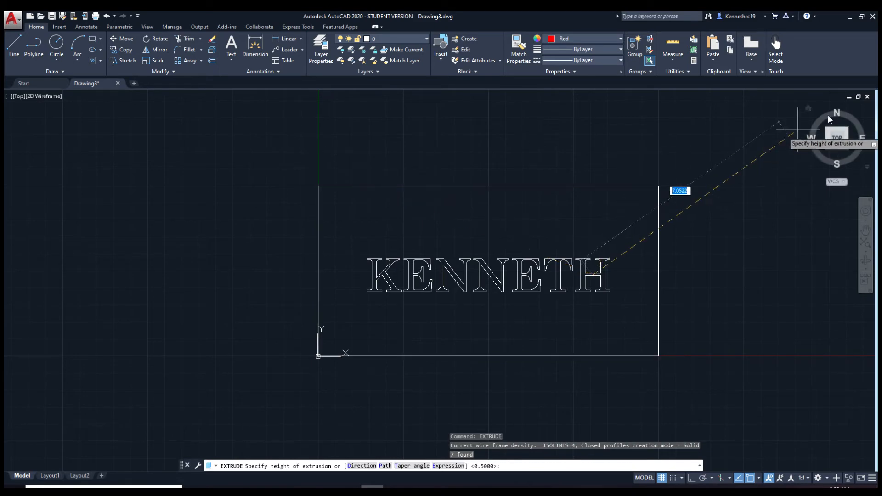
{"action": "mouse_move", "coordinate": [787, 101]}
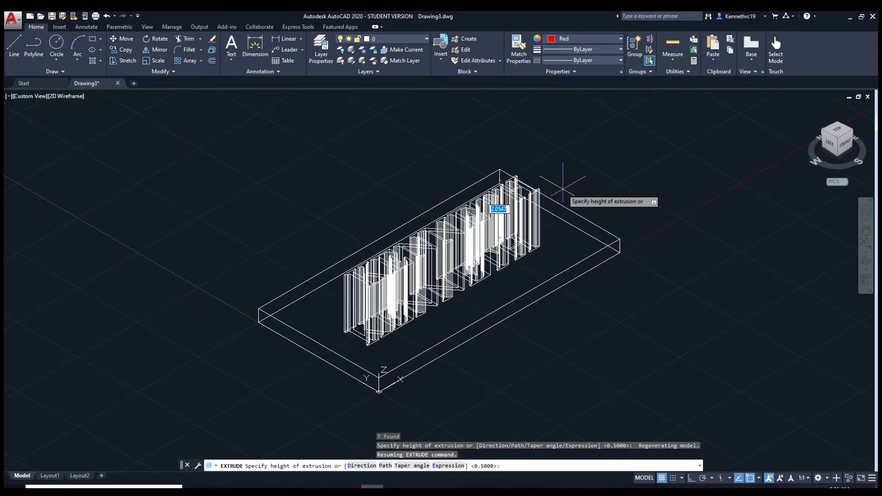
{"action": "mouse_move", "coordinate": [560, 188]}
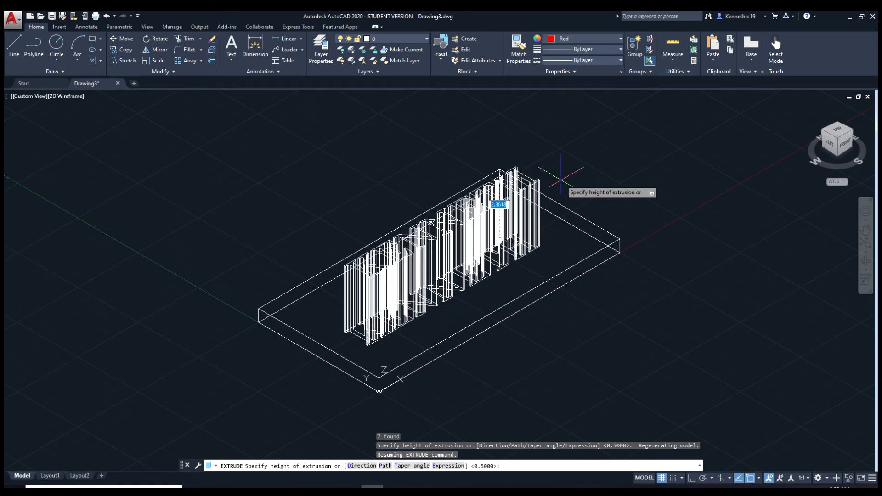
{"action": "mouse_move", "coordinate": [594, 234]}
{"action": "type", "text": "0.5"}
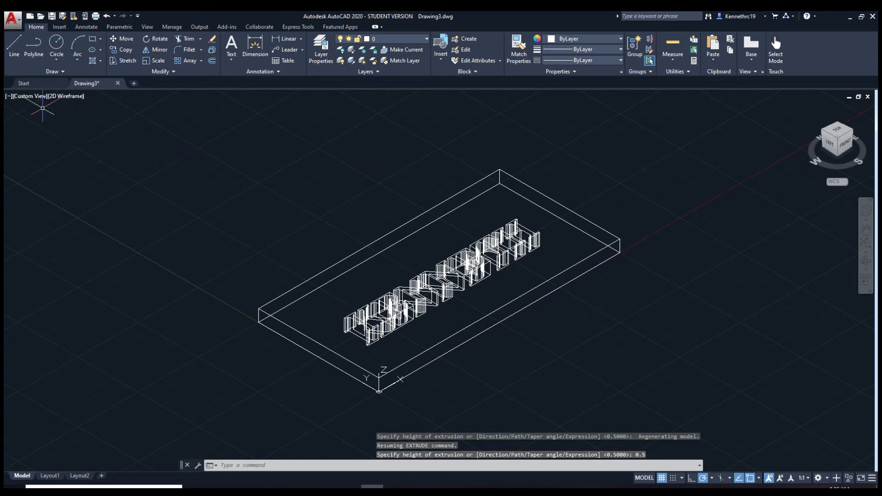
{"action": "mouse_move", "coordinate": [65, 95]}
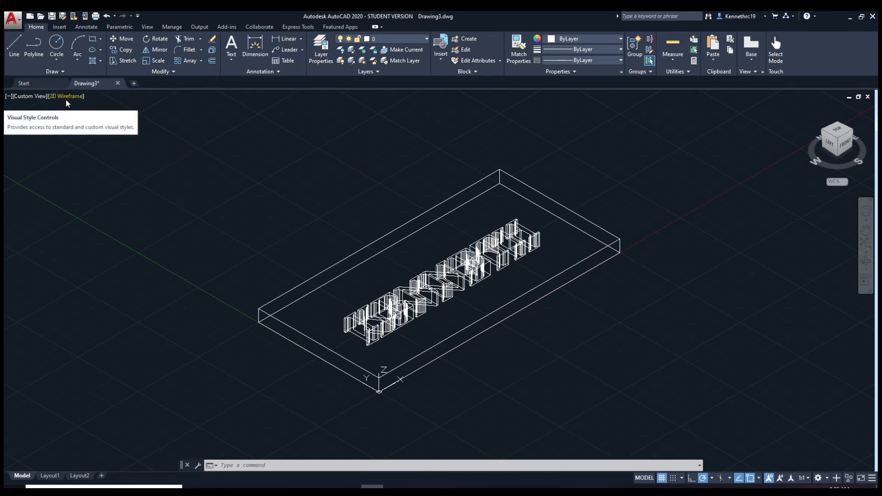
Shade the model in Conceptual style and view it from Top, then Home.
{"action": "left_click", "coordinate": [66, 96]}
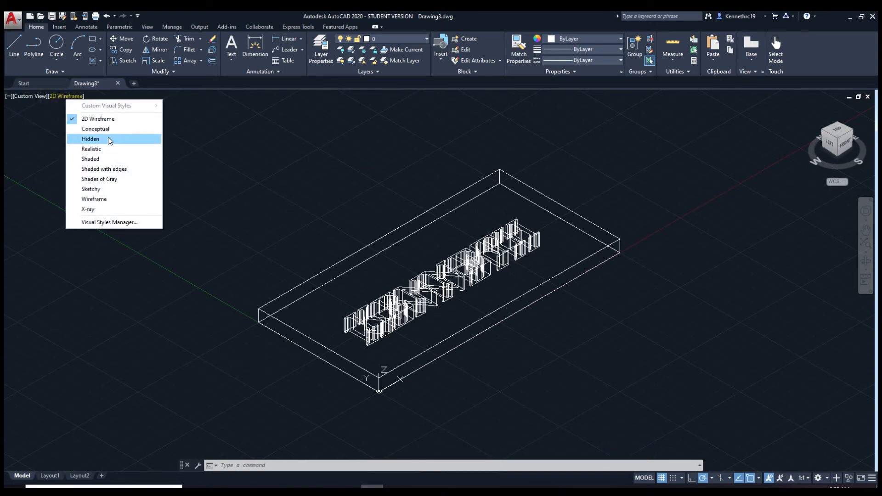
{"action": "left_click", "coordinate": [95, 128]}
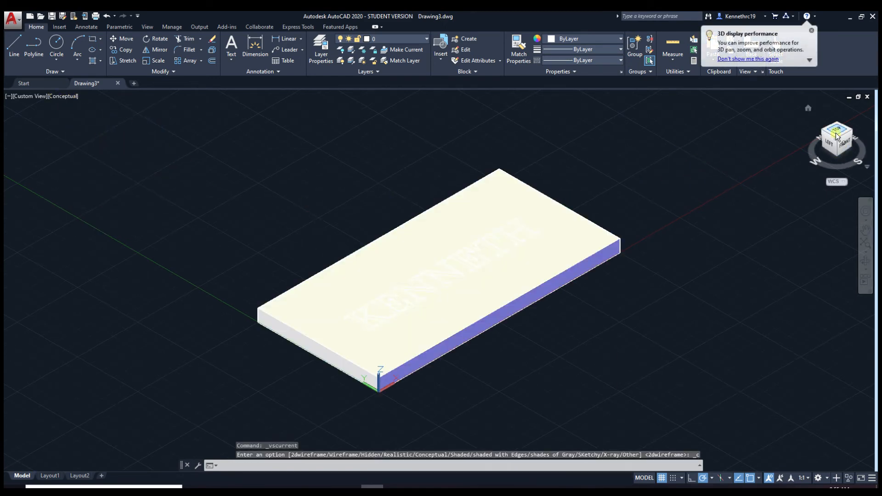
{"action": "left_click", "coordinate": [837, 138]}
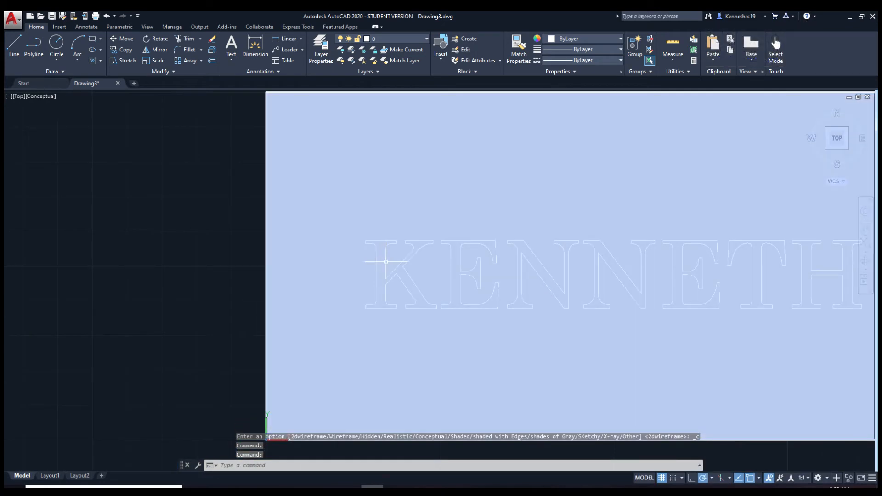
{"action": "mouse_move", "coordinate": [815, 115]}
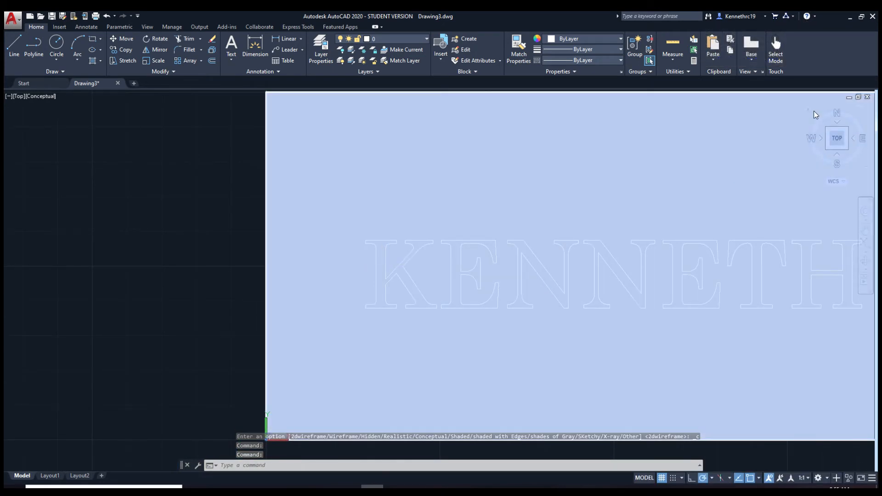
{"action": "left_click", "coordinate": [842, 130]}
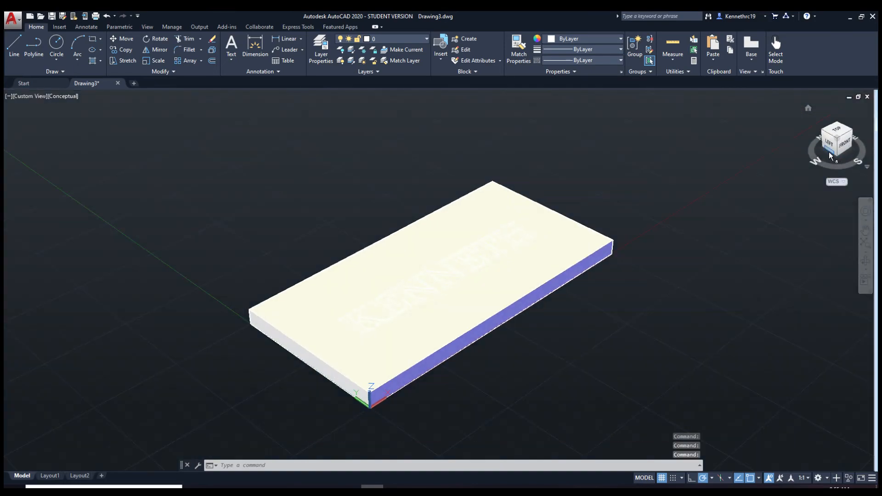
View the plate from below, then select the plate and the extruded letters.
{"action": "left_click", "coordinate": [836, 141]}
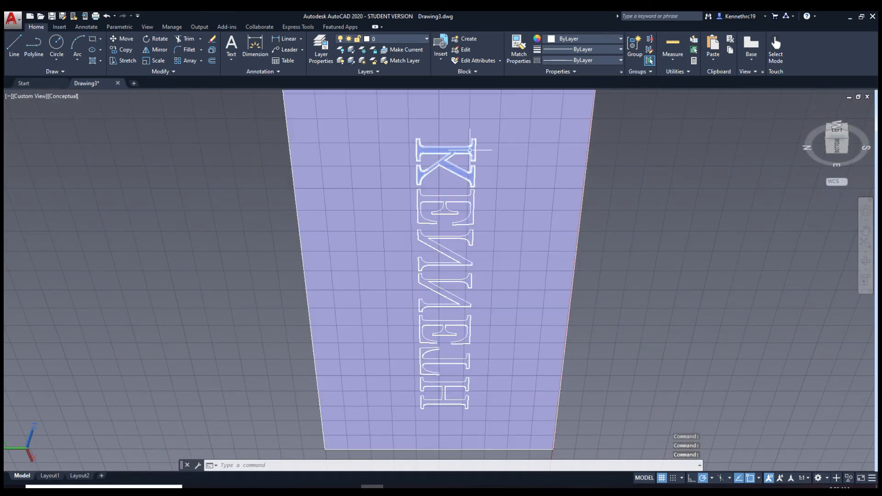
{"action": "left_click", "coordinate": [438, 281]}
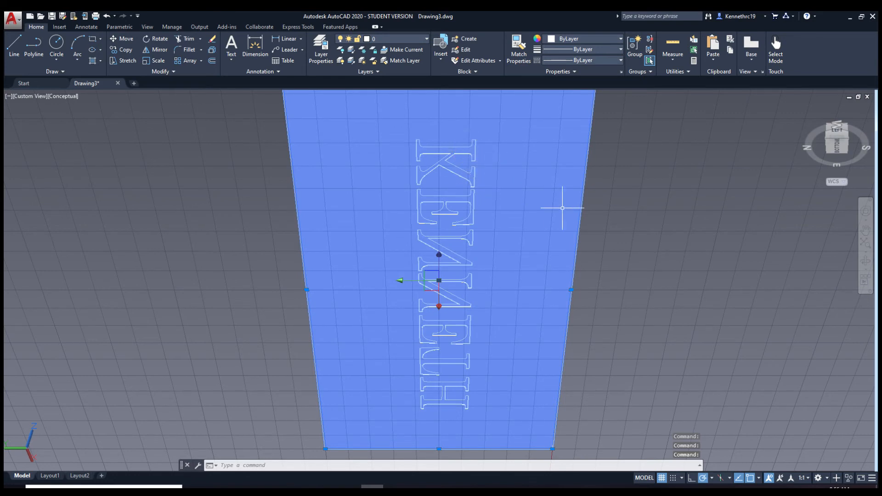
{"action": "key", "text": "Escape"}
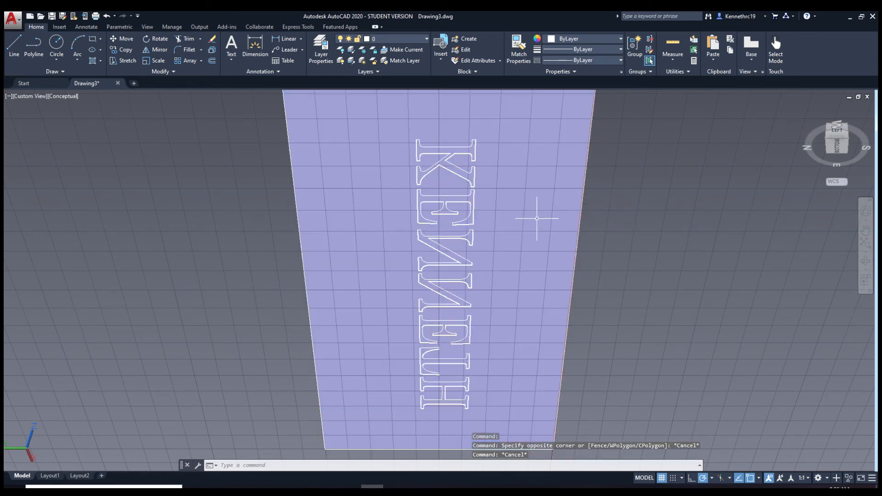
{"action": "left_click", "coordinate": [444, 169]}
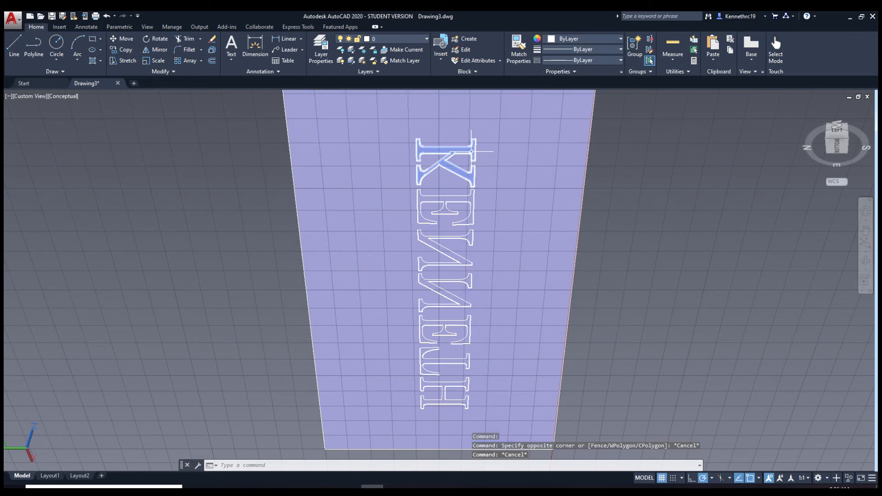
{"action": "left_click", "coordinate": [445, 163]}
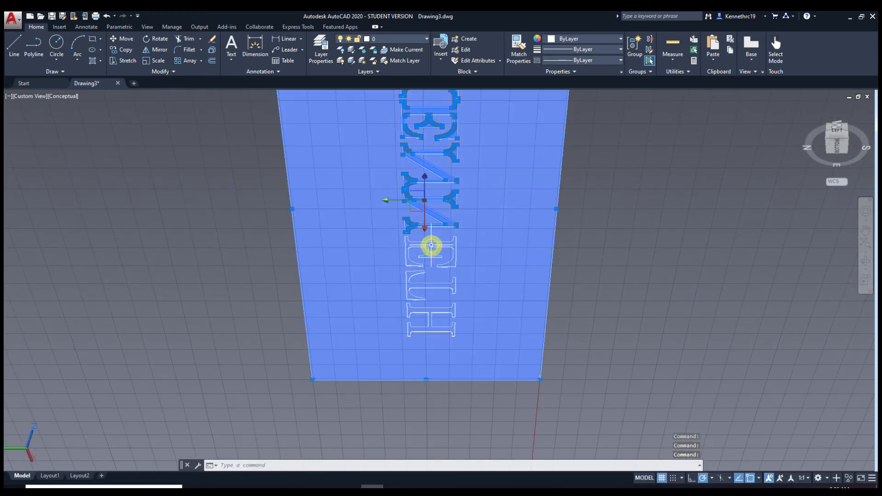
{"action": "mouse_move", "coordinate": [493, 215]}
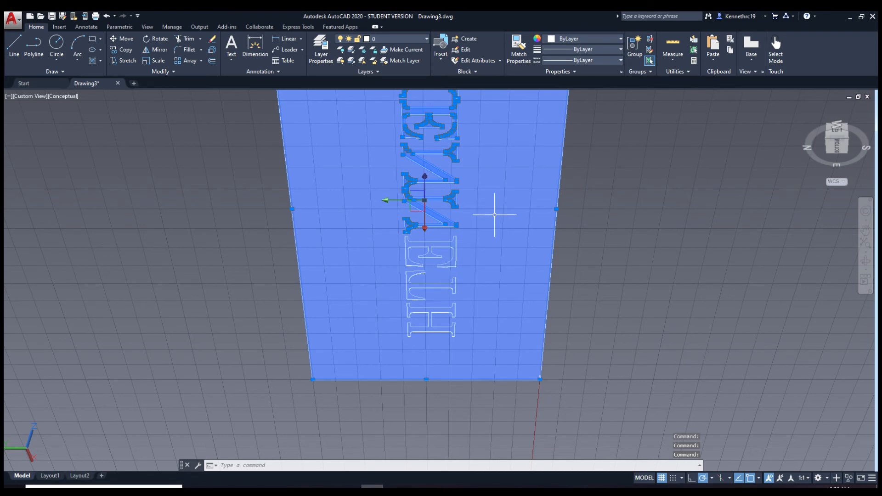
{"action": "mouse_move", "coordinate": [469, 220]}
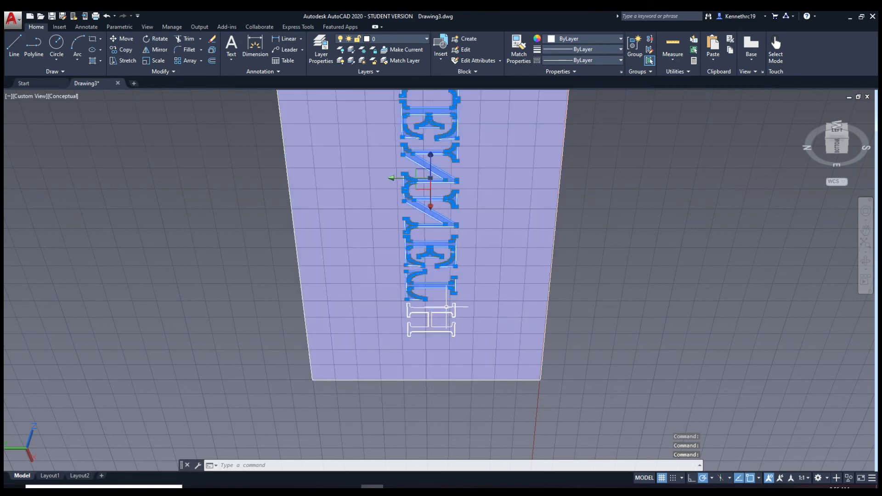
{"action": "mouse_move", "coordinate": [447, 308]}
{"action": "type", "text": "SUBTR"}
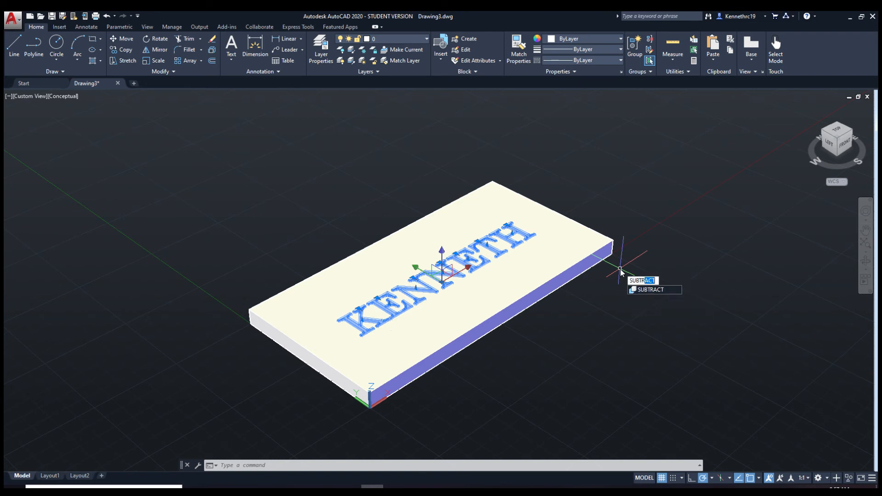
Subtract the KENNETH letter solids from the plate and check the engraving with the ViewCube.
{"action": "left_click", "coordinate": [650, 290]}
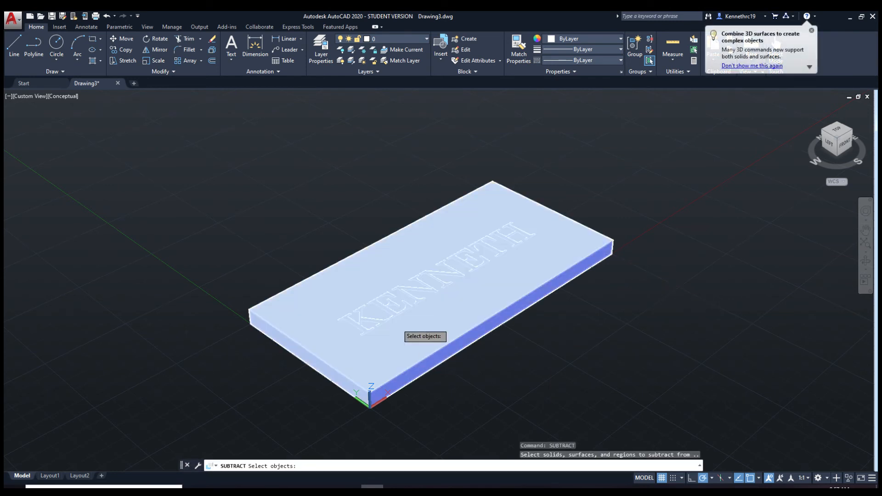
{"action": "mouse_move", "coordinate": [397, 346]}
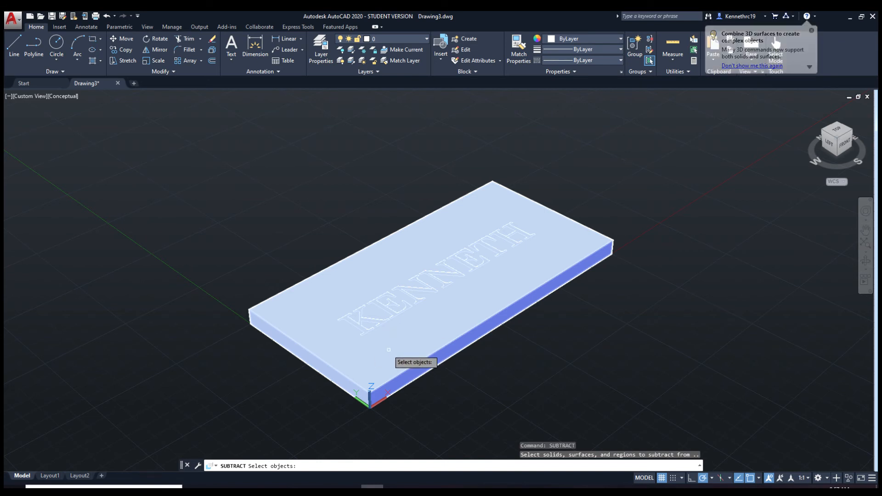
{"action": "left_click", "coordinate": [393, 265]}
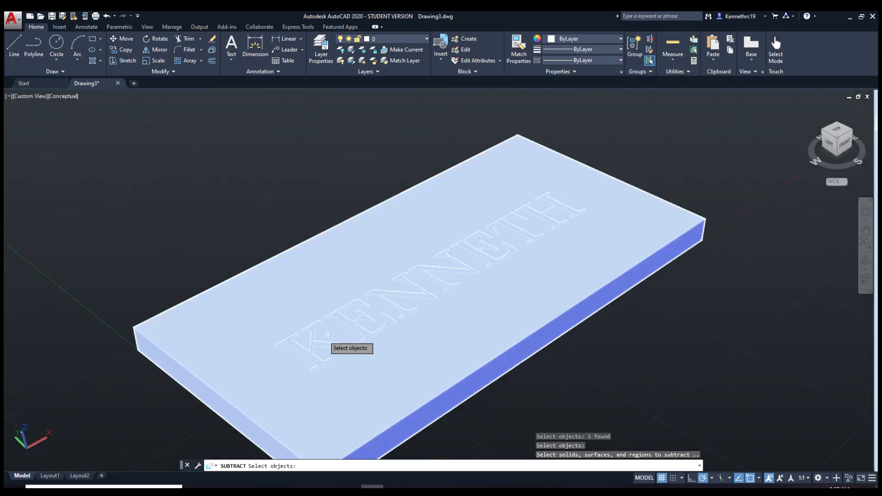
{"action": "mouse_move", "coordinate": [809, 165]}
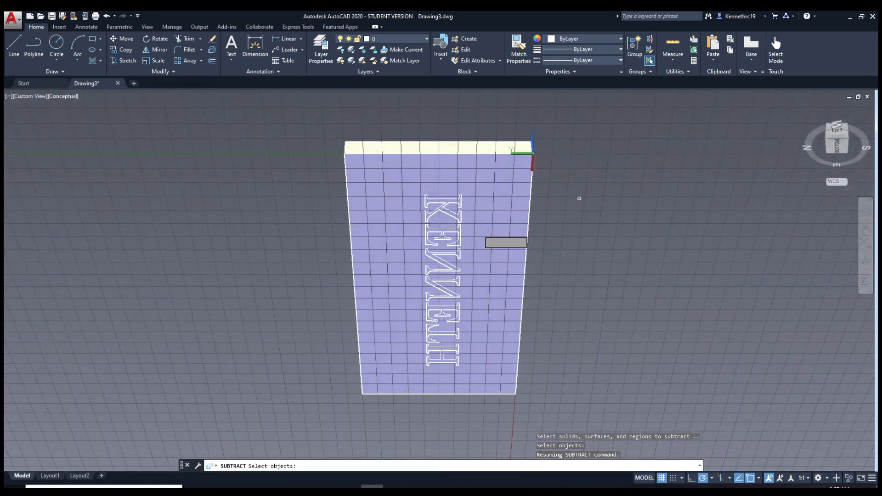
{"action": "scroll", "scroll_direction": "up", "scroll_amount": 3}
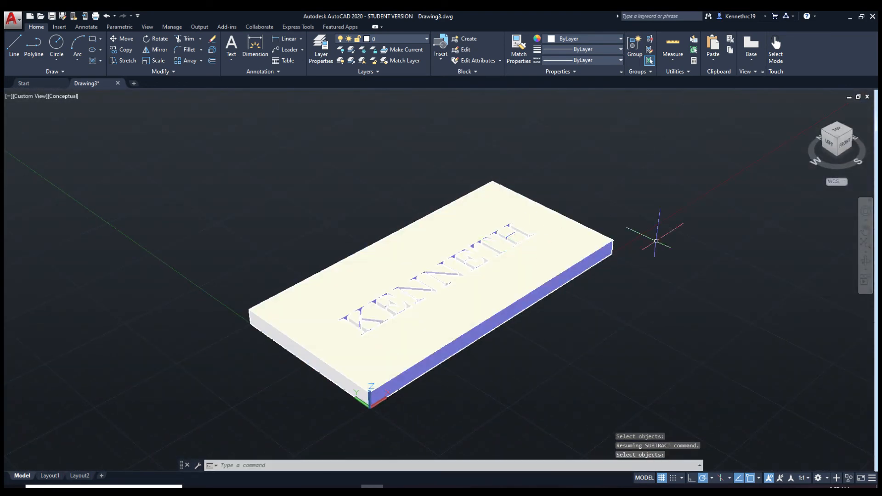
{"action": "left_click", "coordinate": [836, 128]}
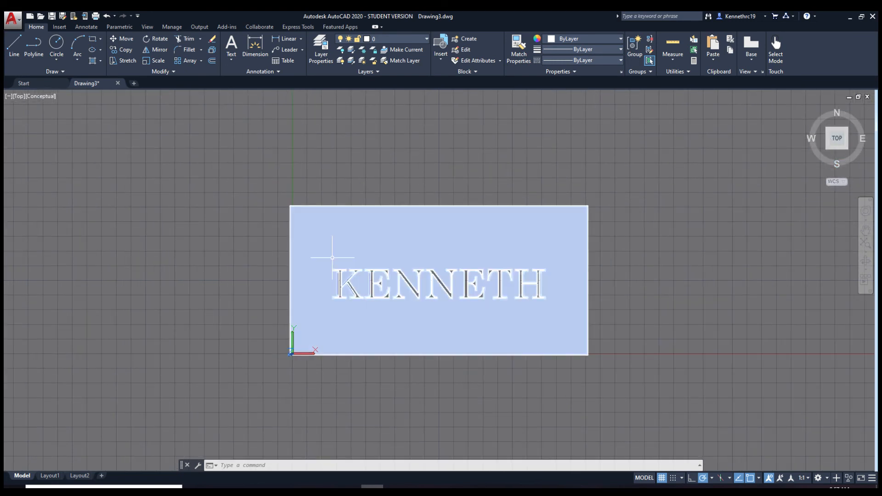
{"action": "mouse_move", "coordinate": [364, 257]}
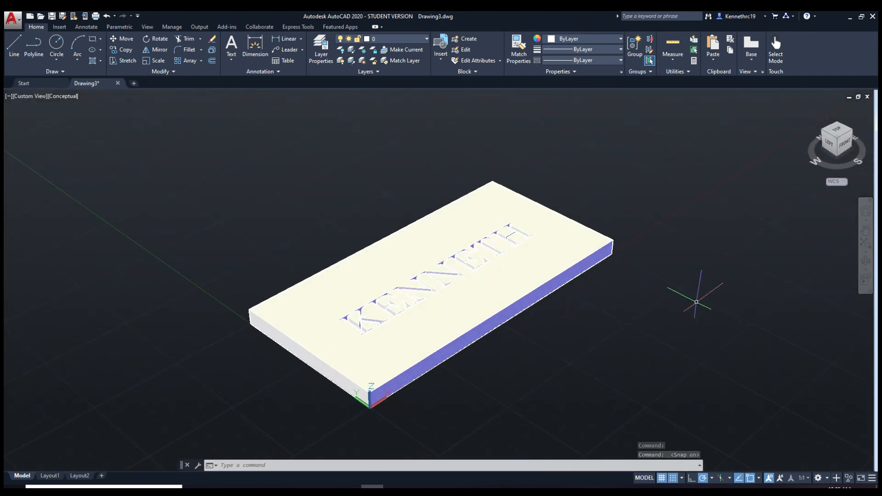
{"action": "mouse_move", "coordinate": [616, 322]}
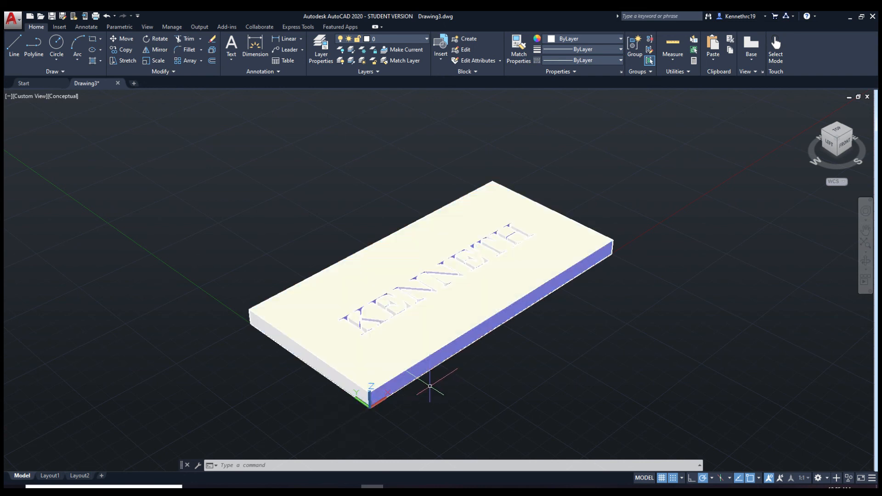
Start Fillet and pick the plate's first vertical corner edge.
{"action": "left_click", "coordinate": [189, 50]}
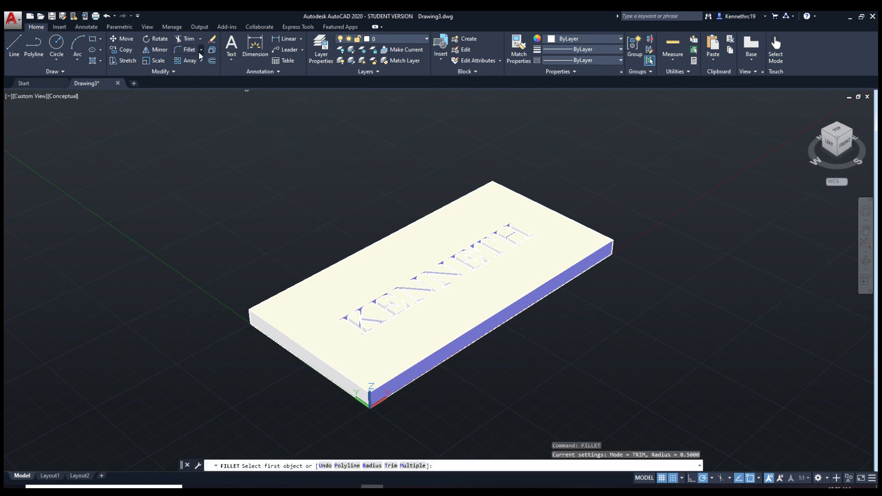
{"action": "left_click", "coordinate": [201, 50]}
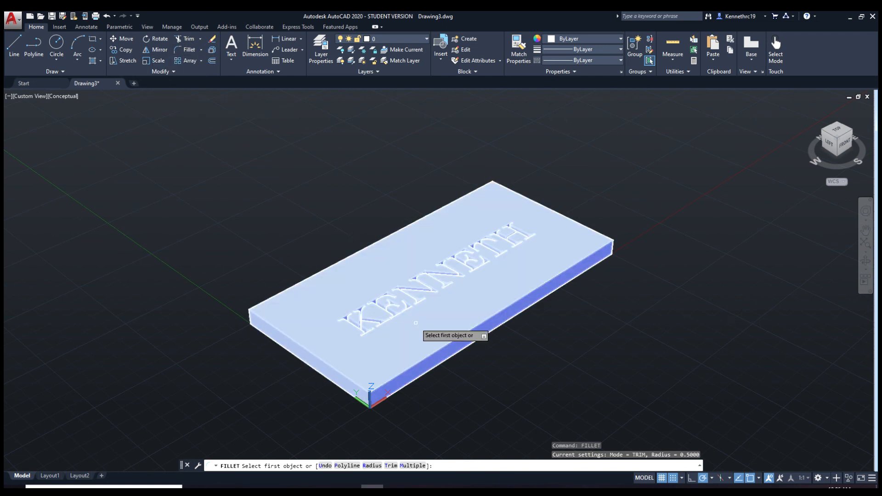
{"action": "mouse_move", "coordinate": [374, 401]}
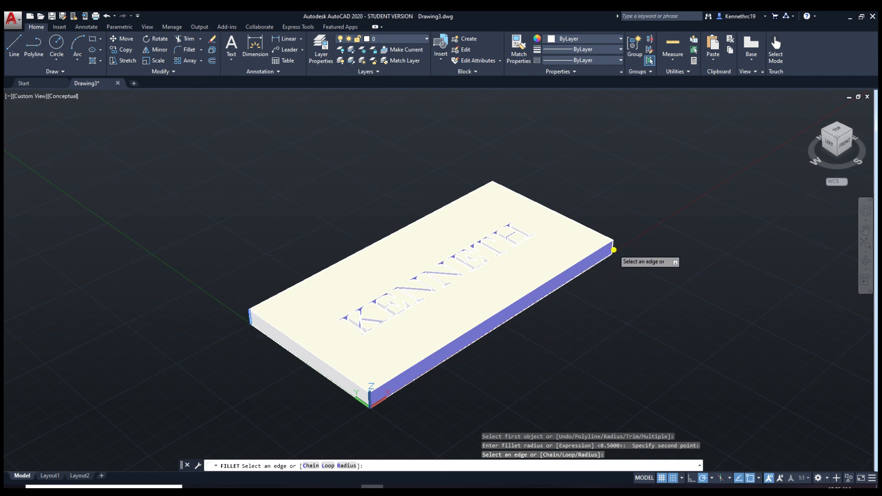
{"action": "mouse_move", "coordinate": [838, 132]}
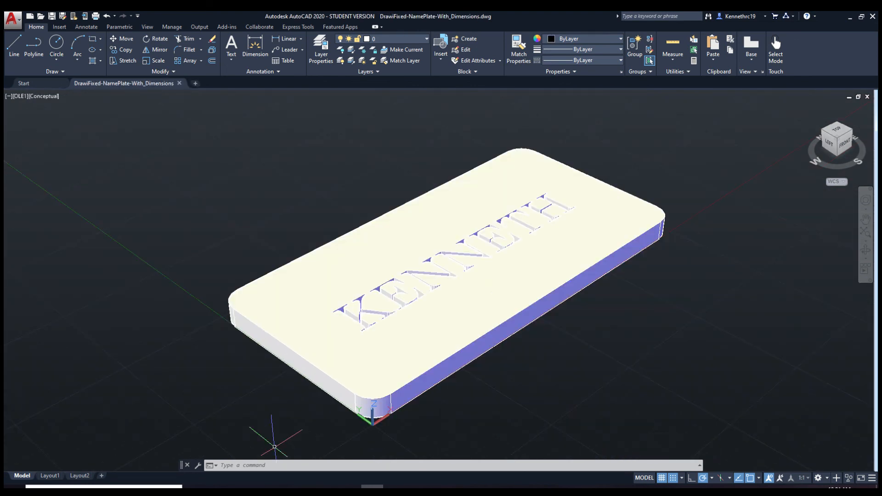
{"action": "mouse_move", "coordinate": [336, 419]}
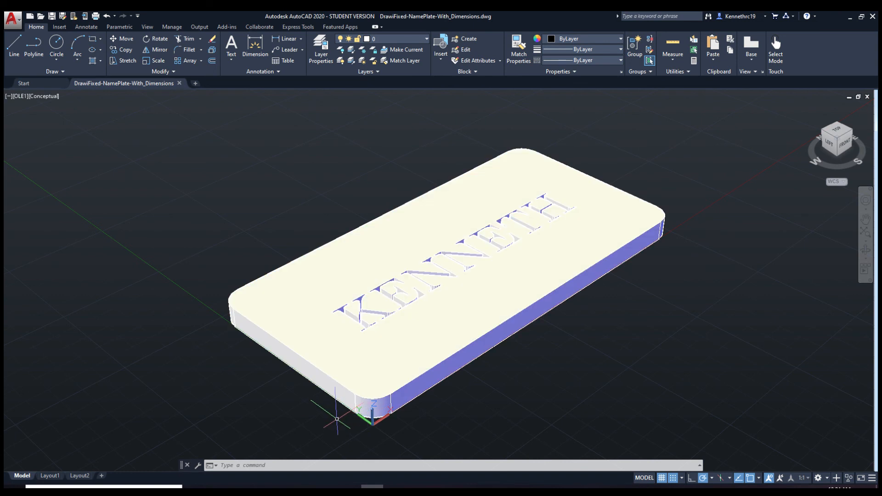
{"action": "mouse_move", "coordinate": [481, 426]}
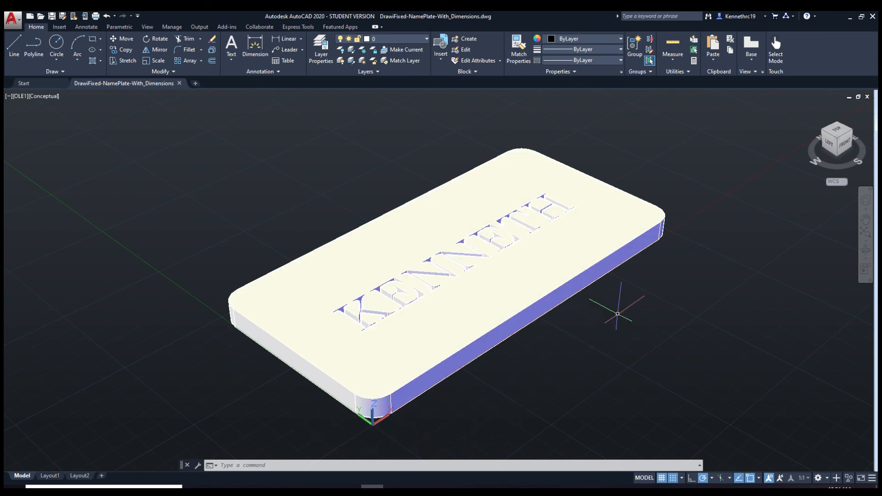
{"action": "mouse_move", "coordinate": [646, 296]}
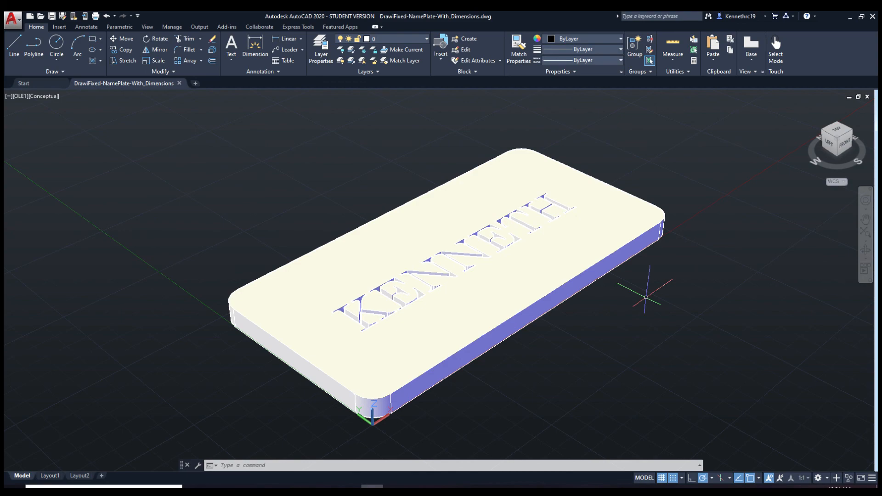